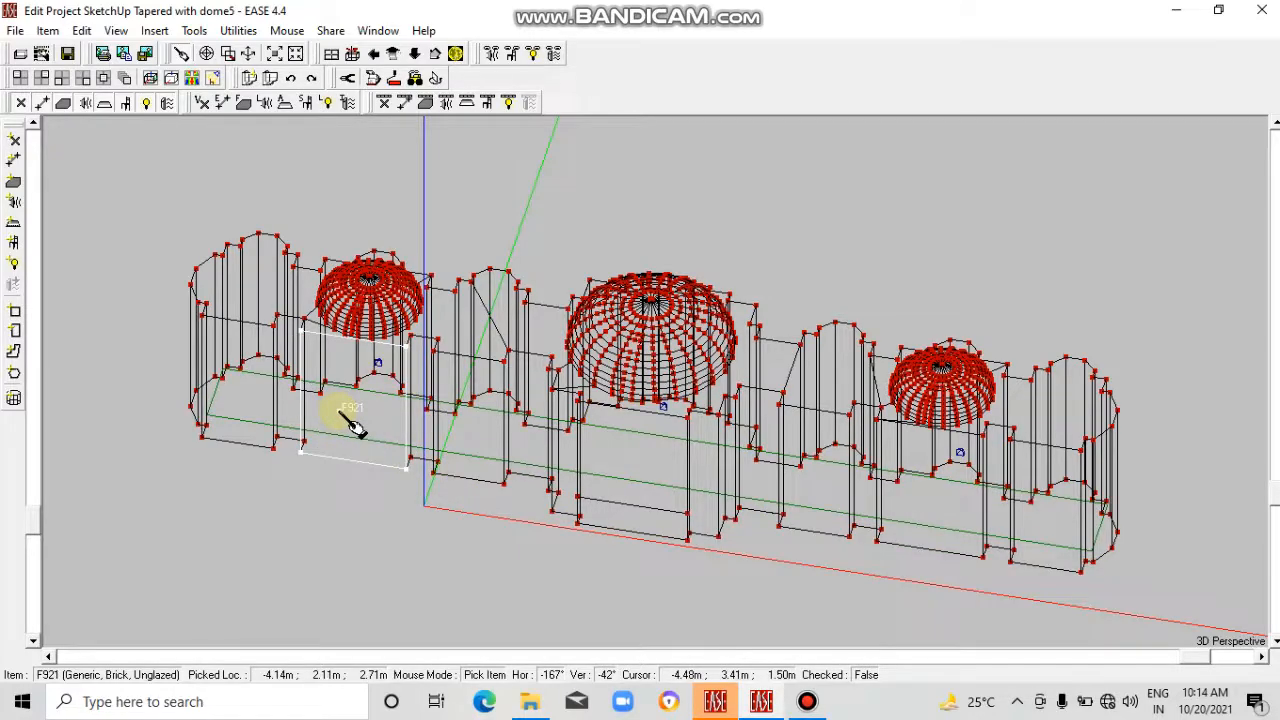
# Open the Edit Face properties for brick wall face F921 via its context menu.
pyautogui.rightClick(355, 425)
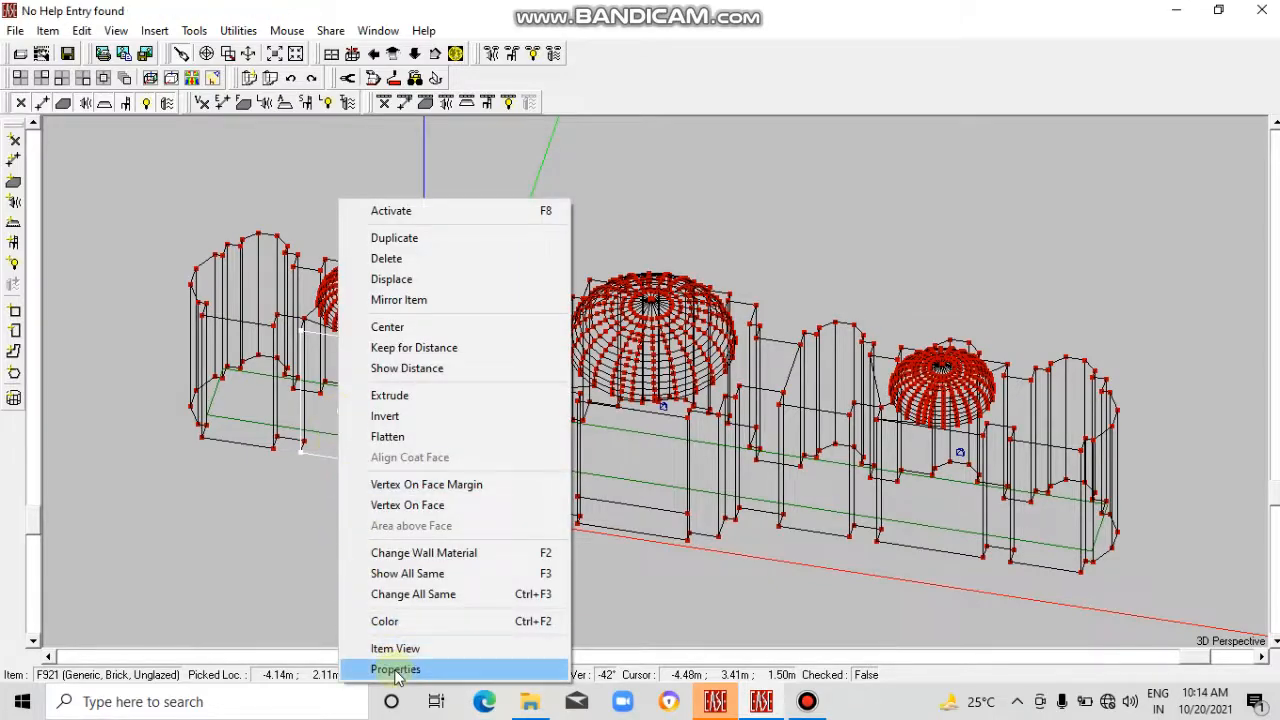
pyautogui.click(395, 668)
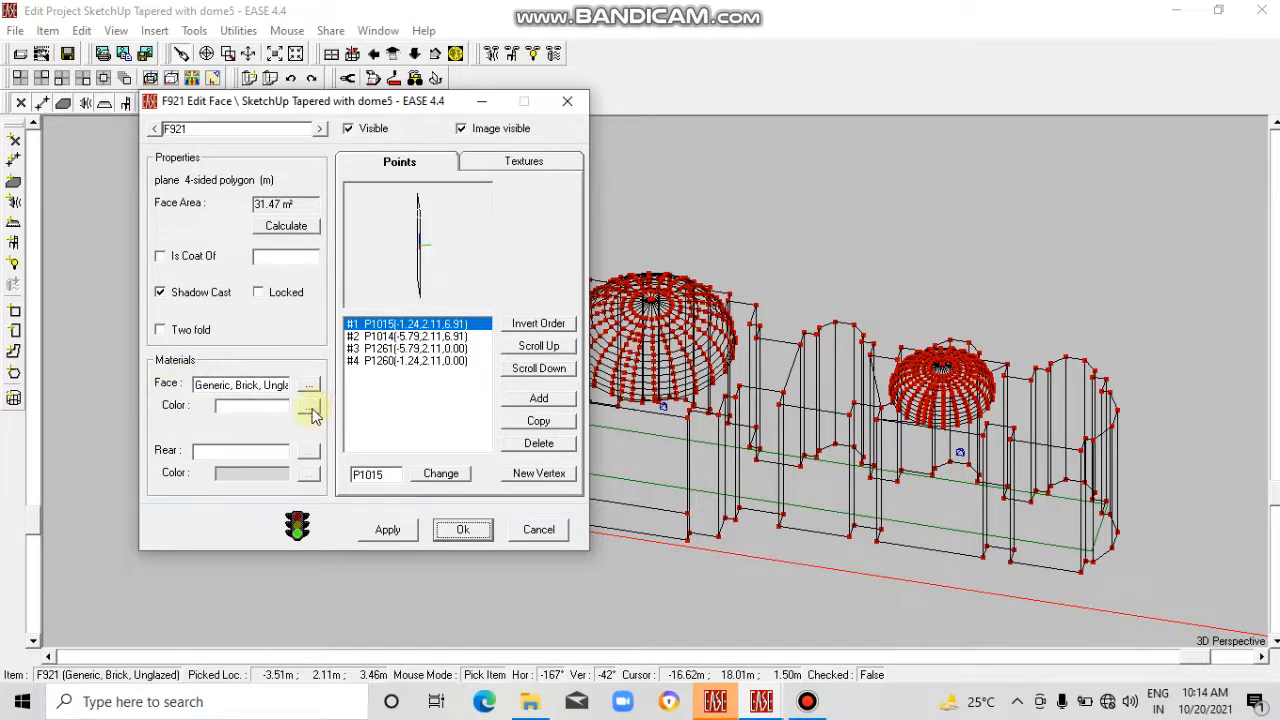
pyautogui.click(310, 410)
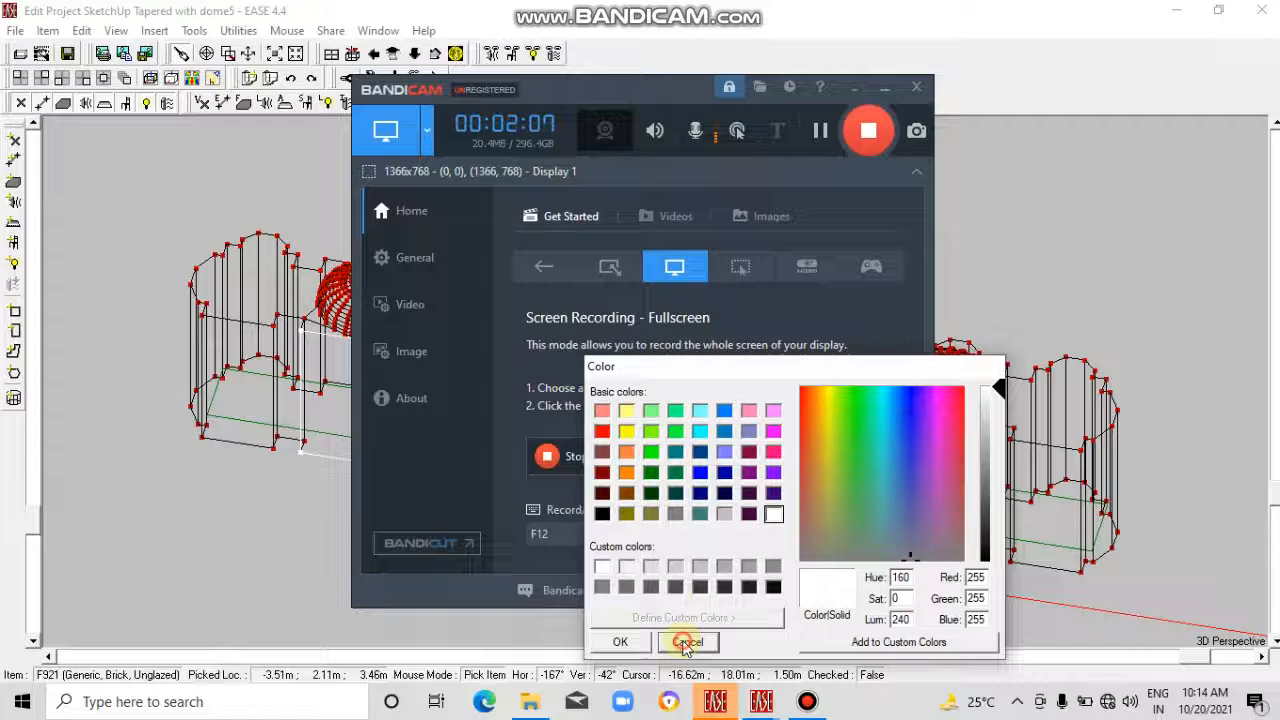
pyautogui.click(687, 641)
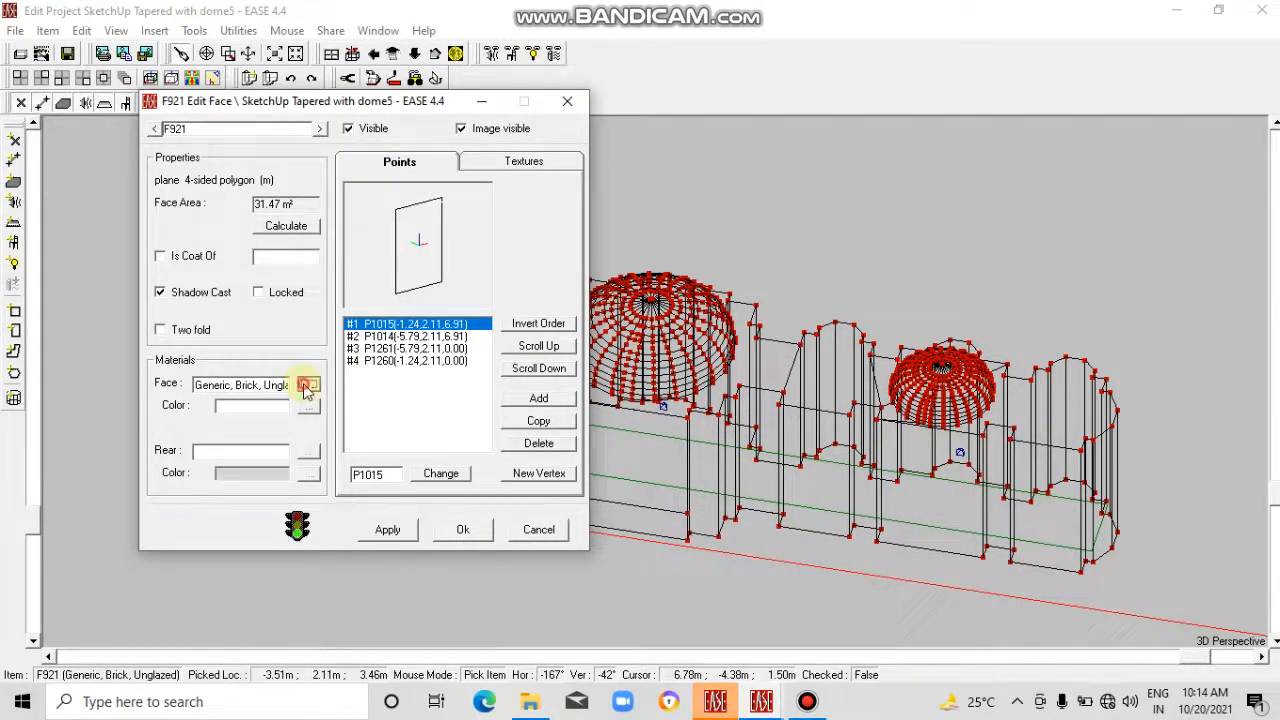
# Open the Select Wall Material list for face F921's material field.
pyautogui.click(308, 384)
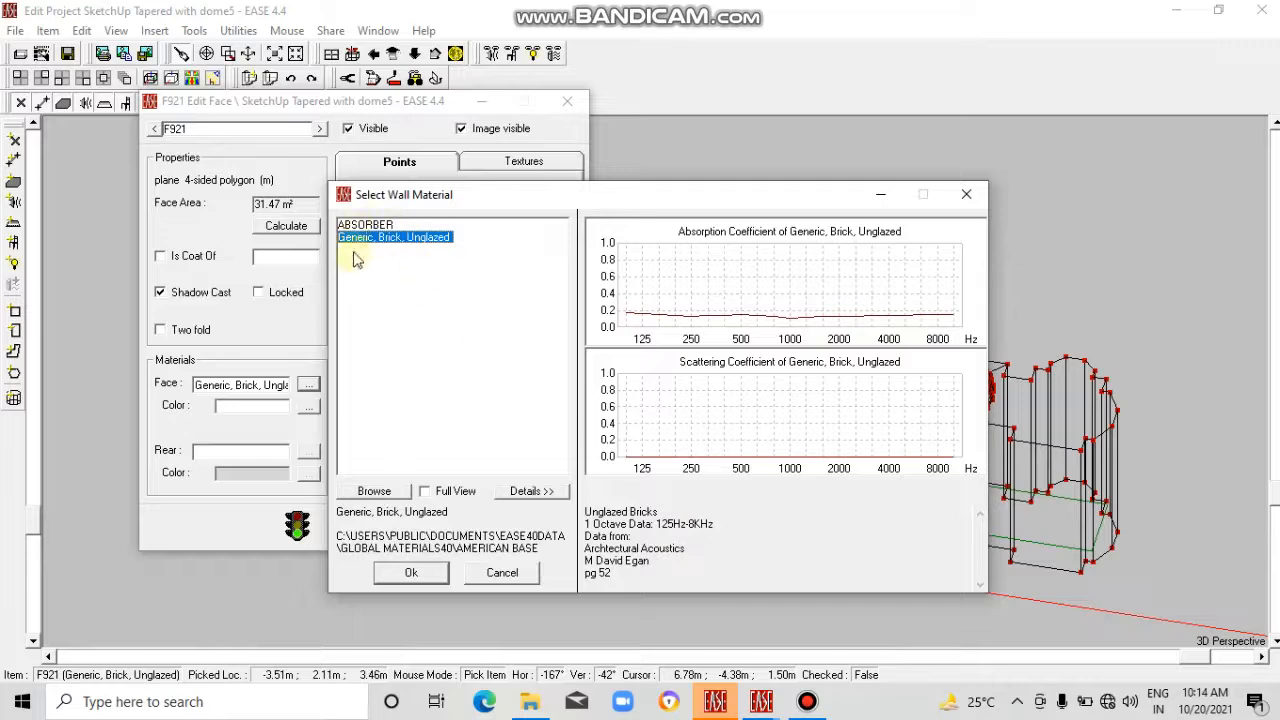
pyautogui.moveTo(447, 308)
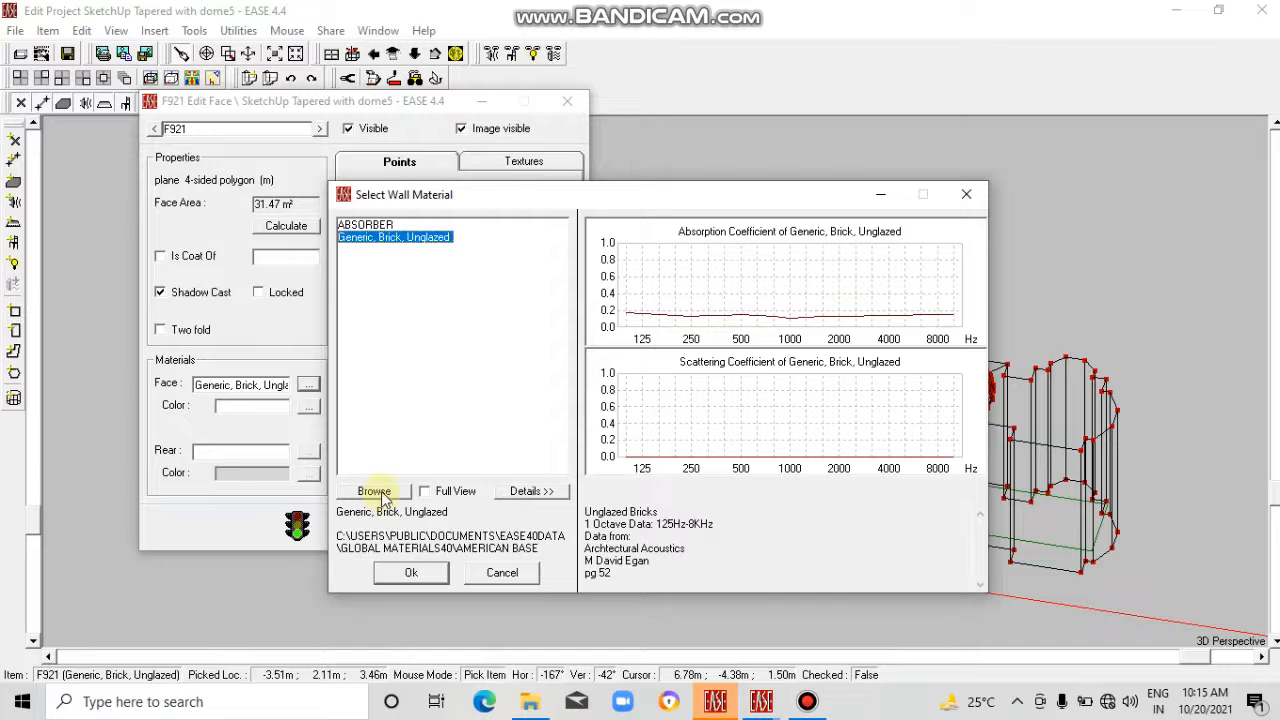
# Browse the project materials database to Global Materials40 > American Base > FULL.
pyautogui.click(373, 491)
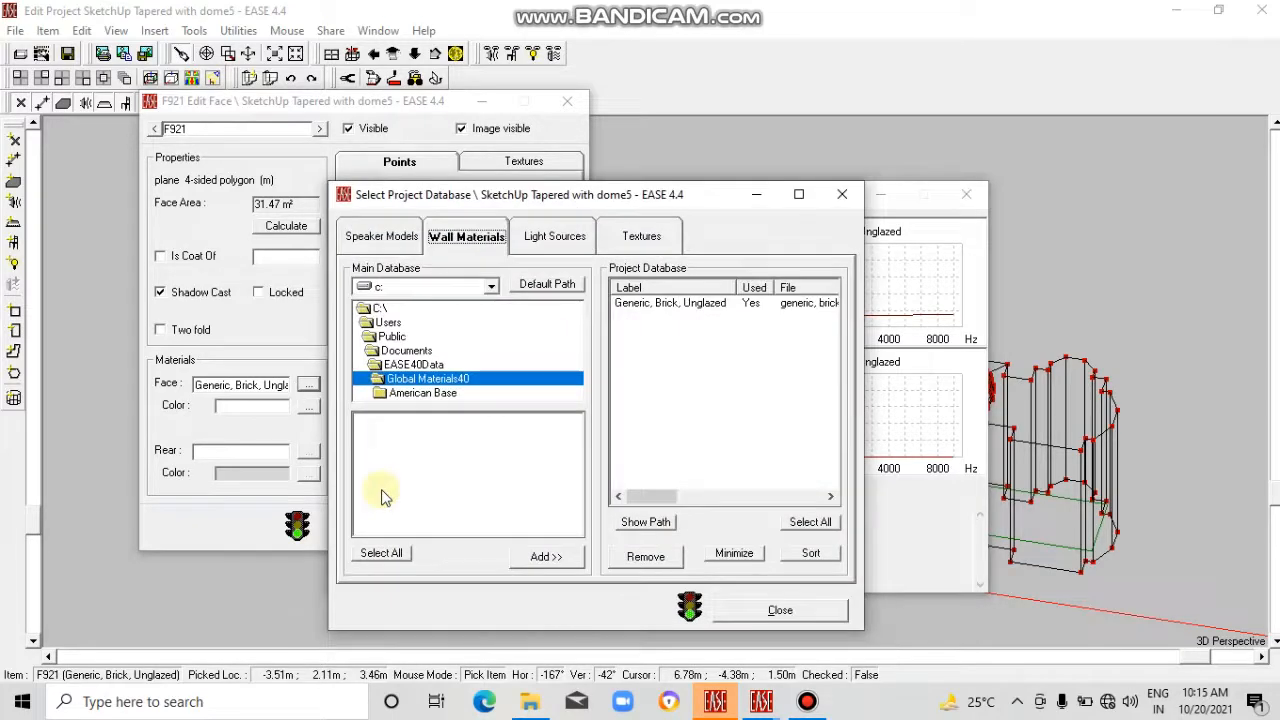
pyautogui.click(423, 392)
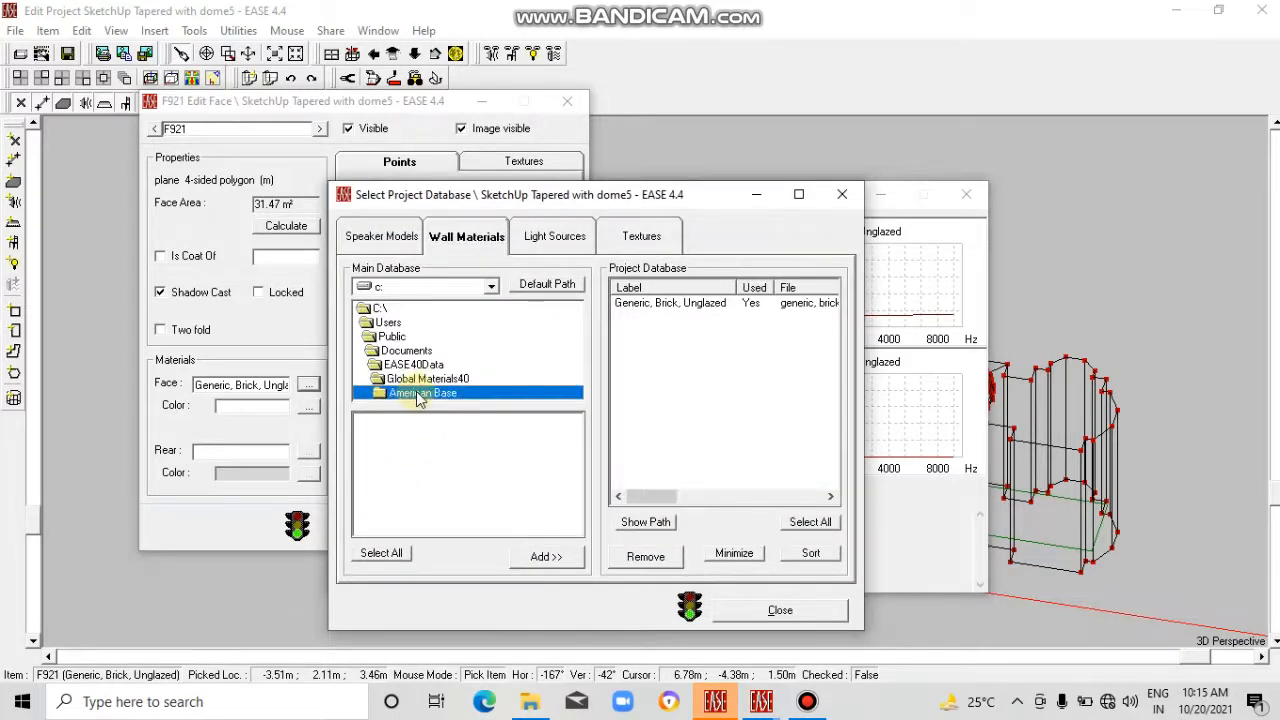
pyautogui.click(427, 378)
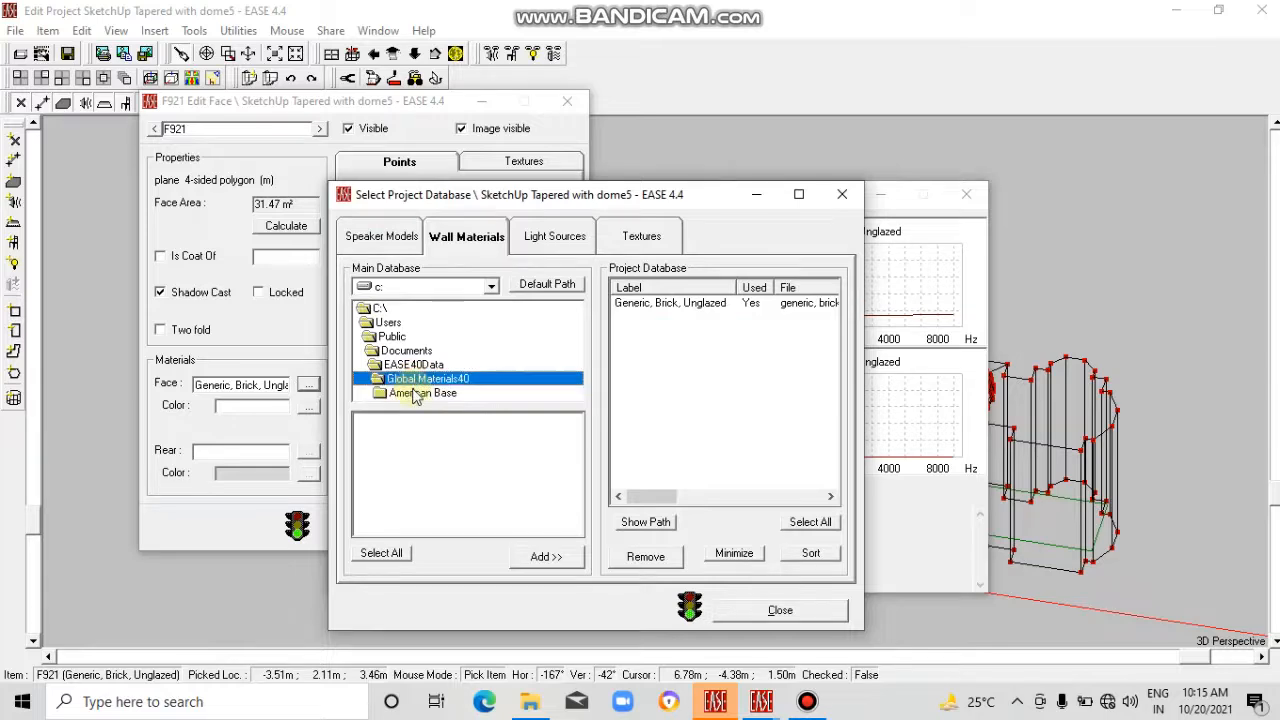
pyautogui.click(423, 392)
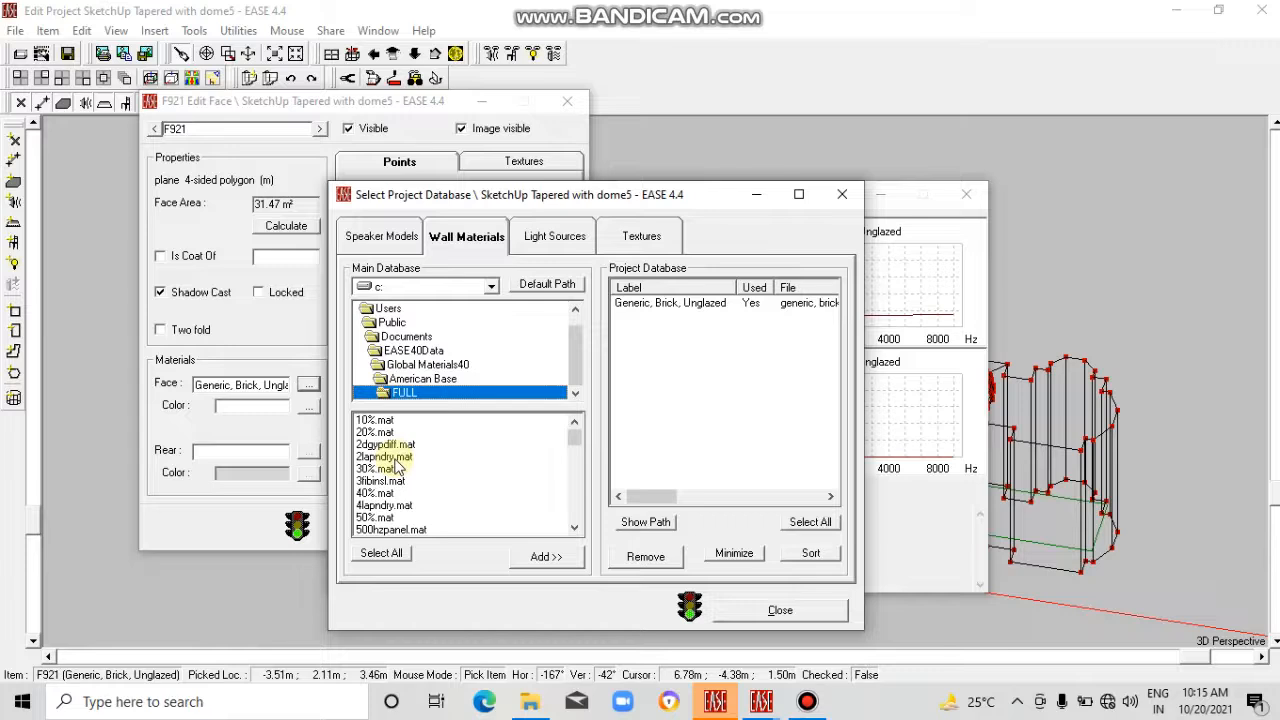
# Preview FULL material files: 10%, 20%, 30%, 40%, 50%, 2dgypdiff and 3fibinsl.
pyautogui.click(380, 468)
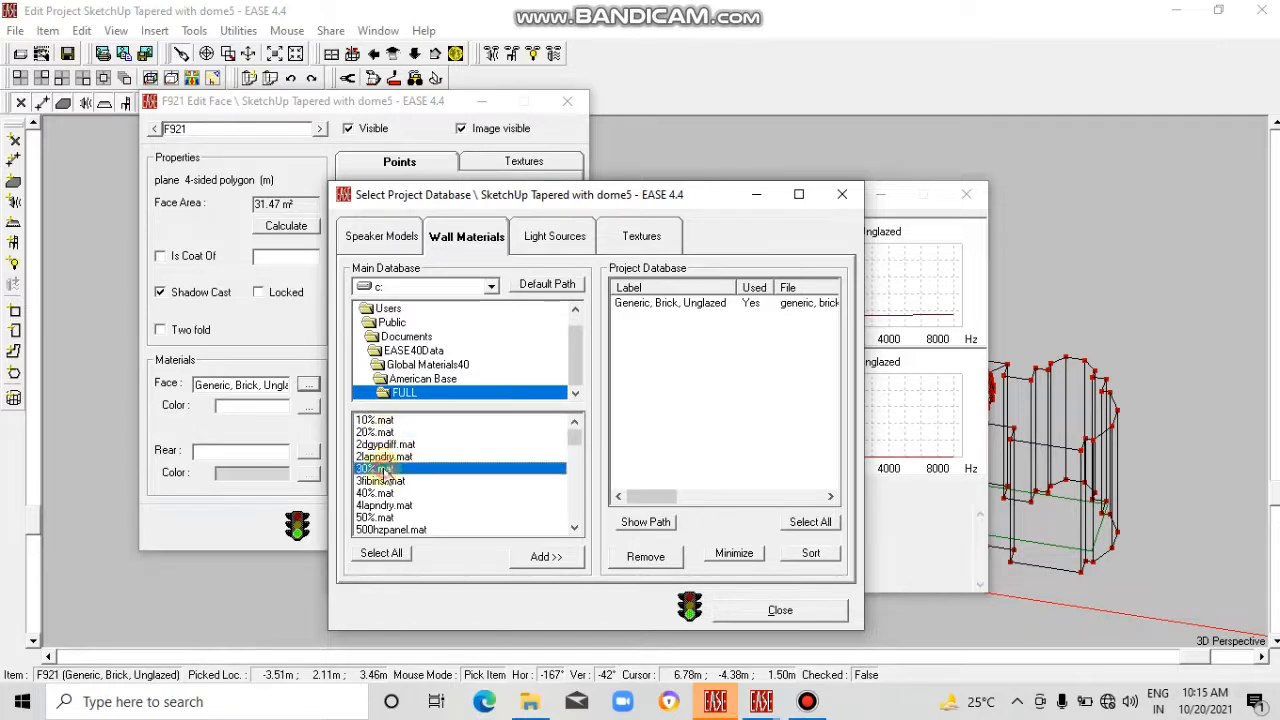
pyautogui.click(375, 517)
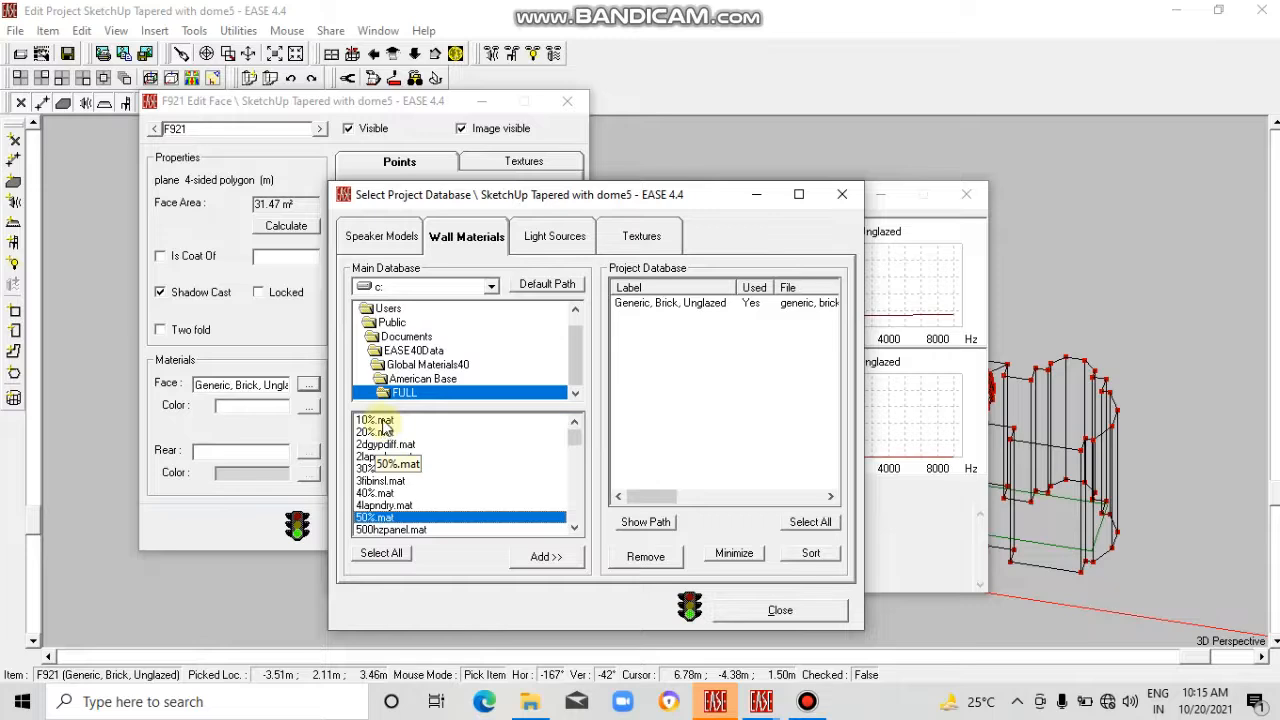
pyautogui.click(380, 431)
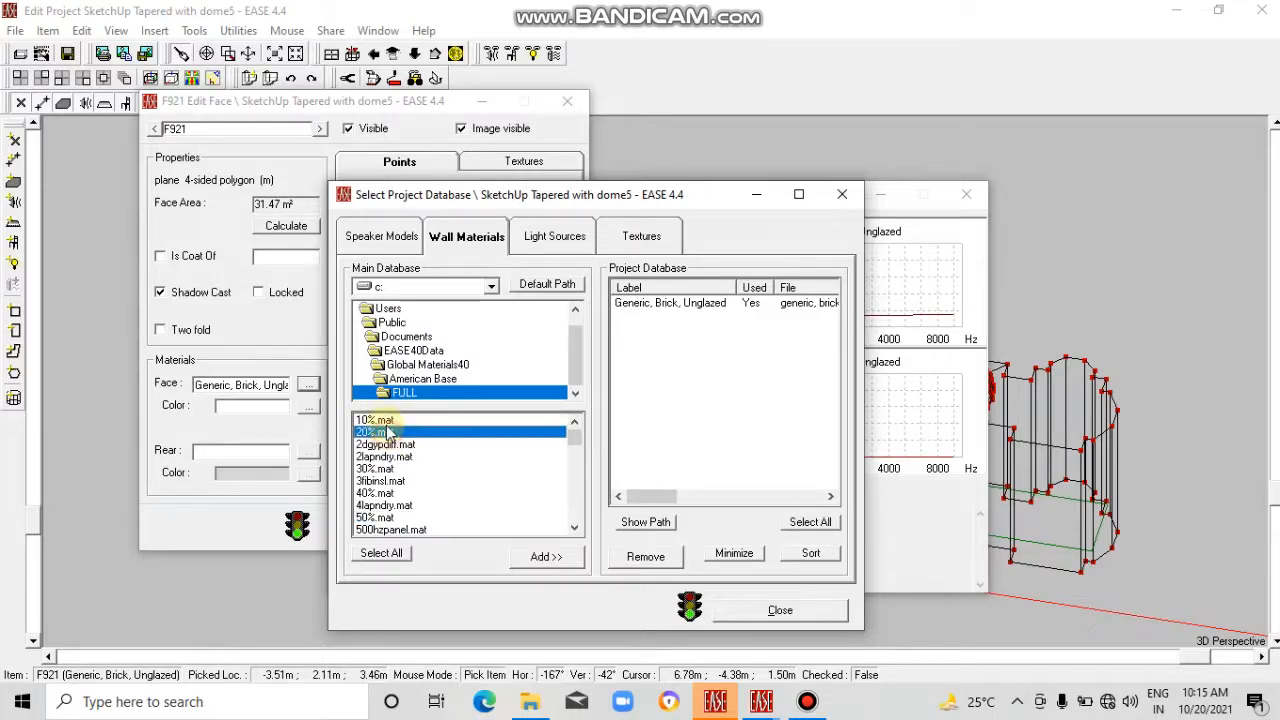
pyautogui.click(375, 419)
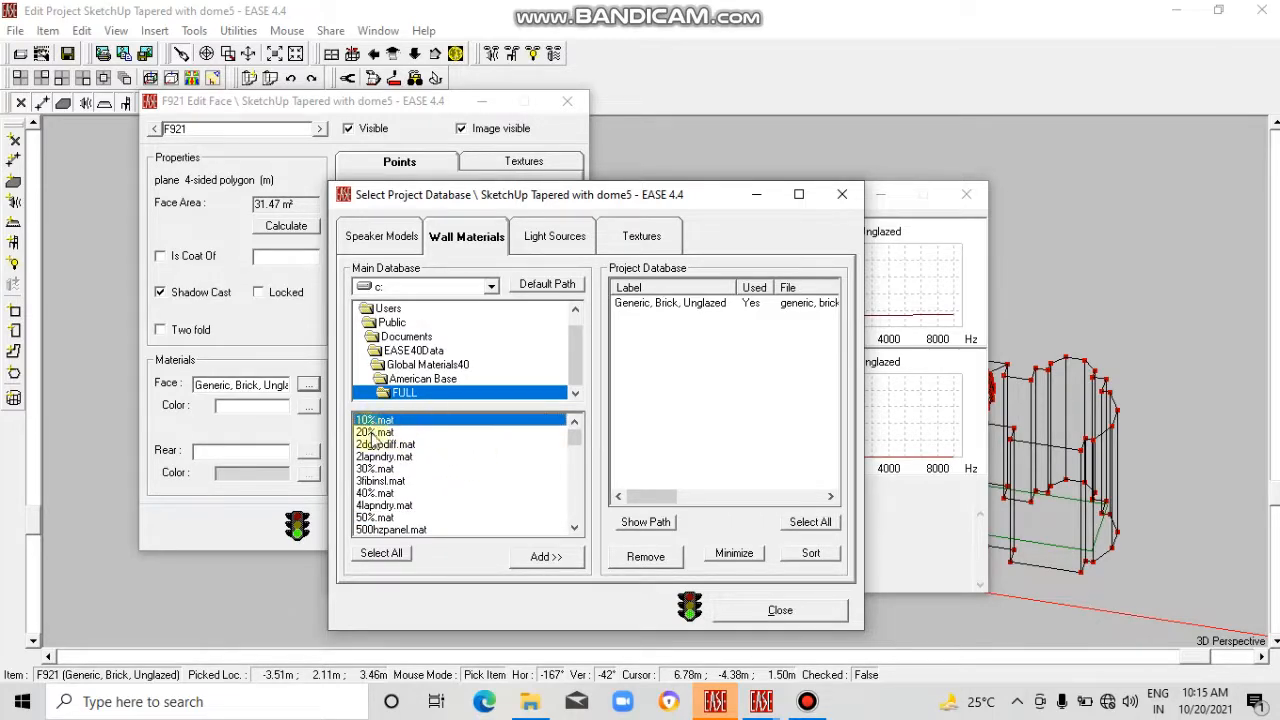
pyautogui.click(385, 443)
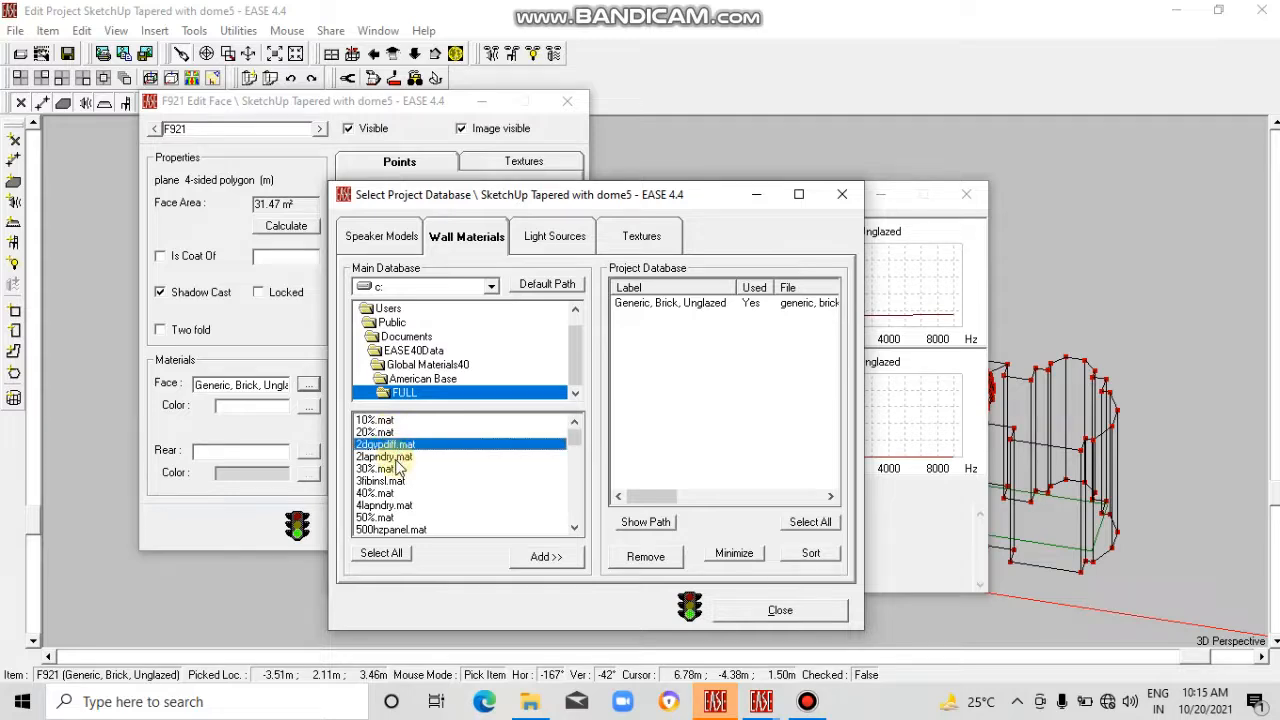
pyautogui.click(380, 481)
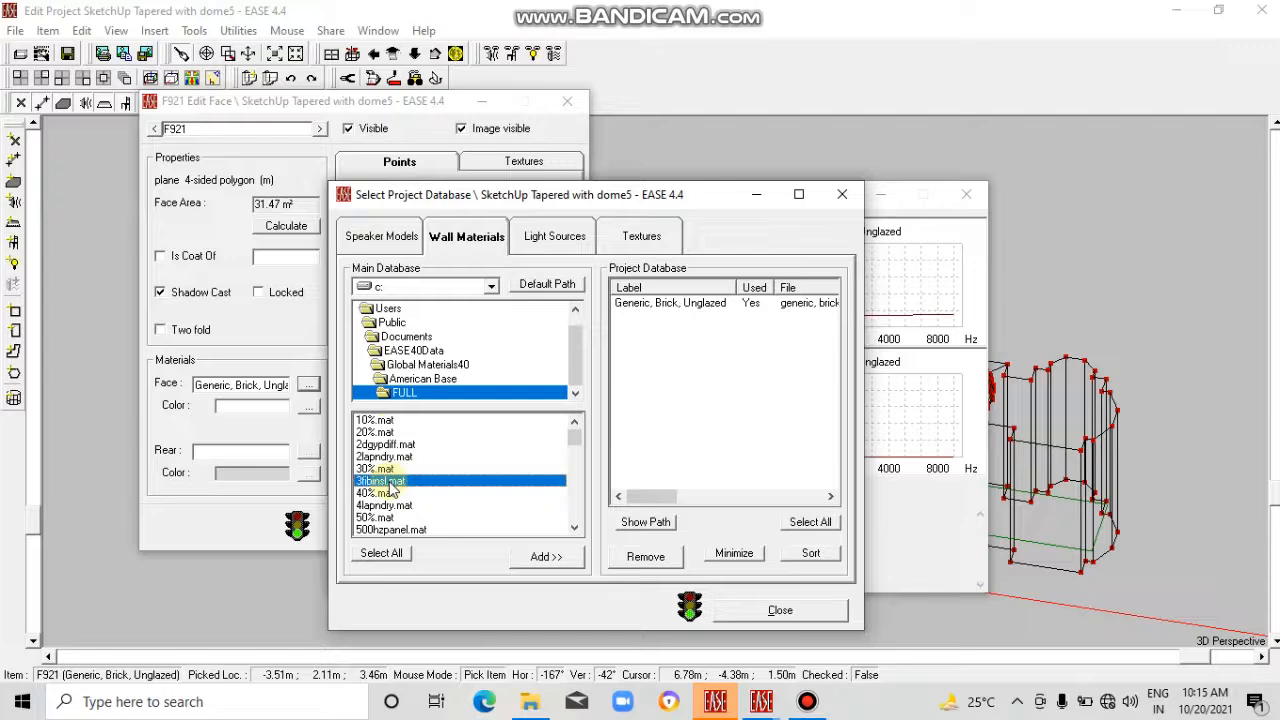
pyautogui.click(375, 419)
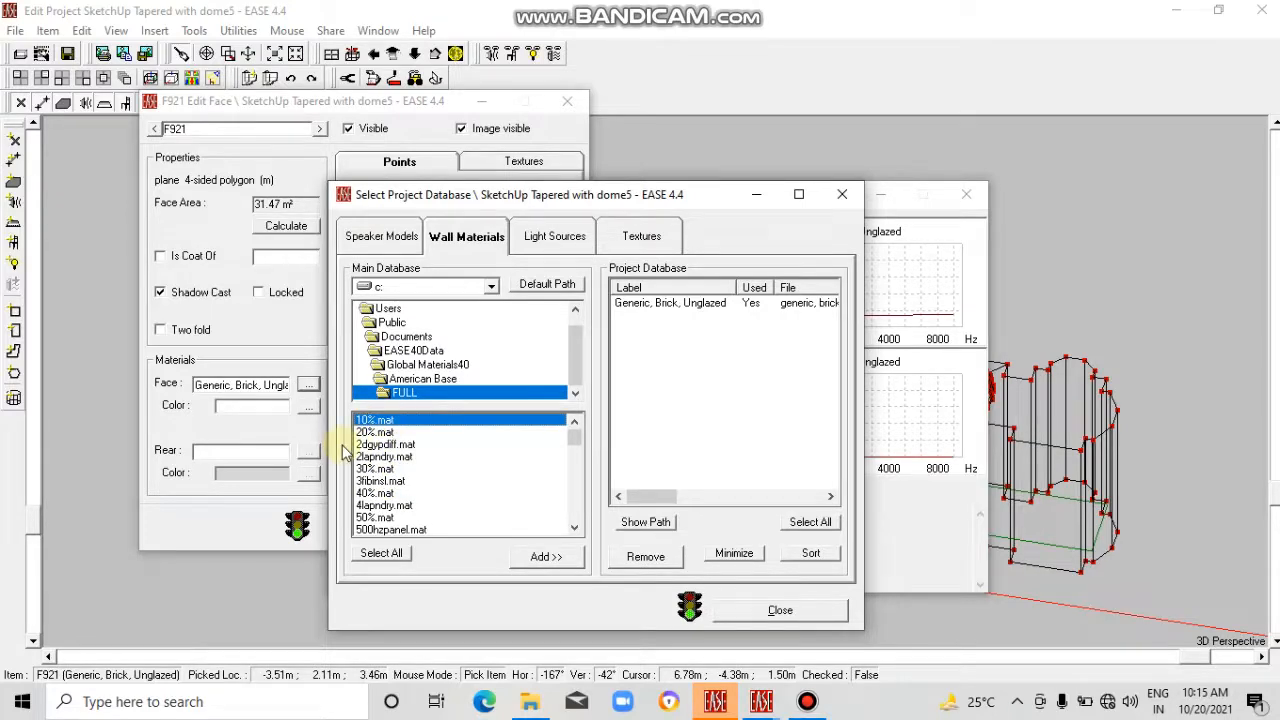
pyautogui.click(375, 468)
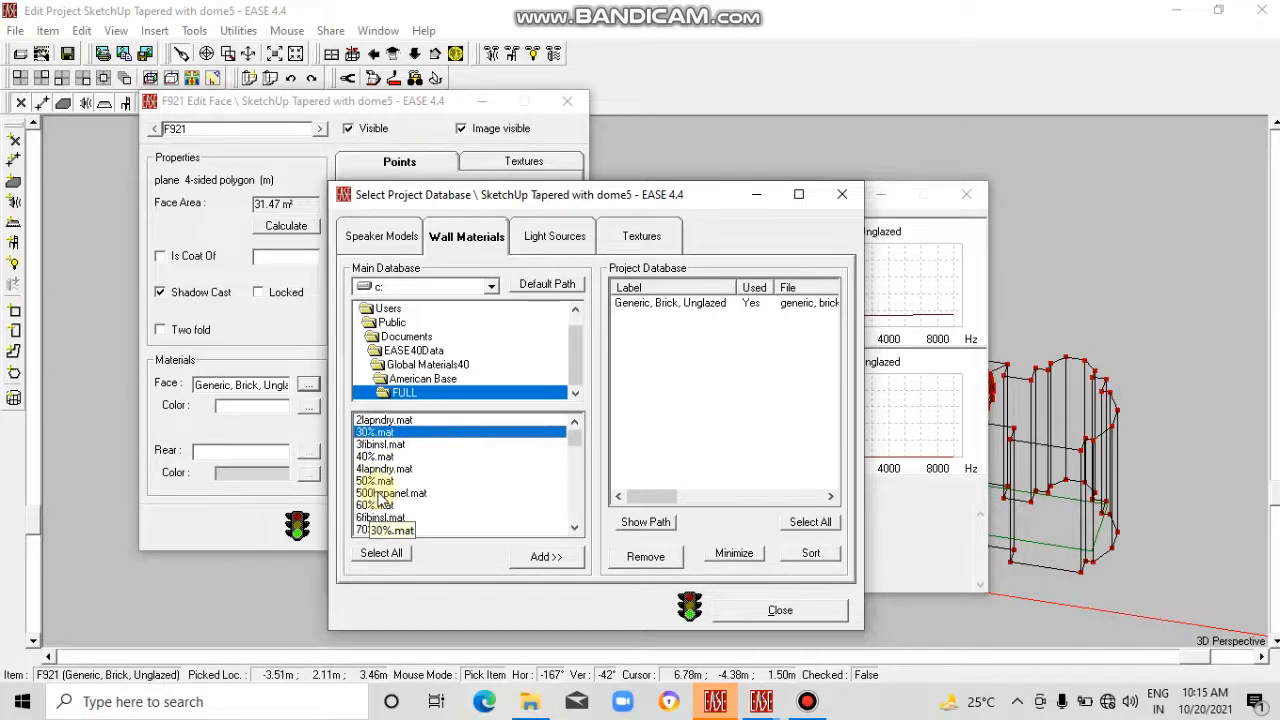
pyautogui.click(375, 456)
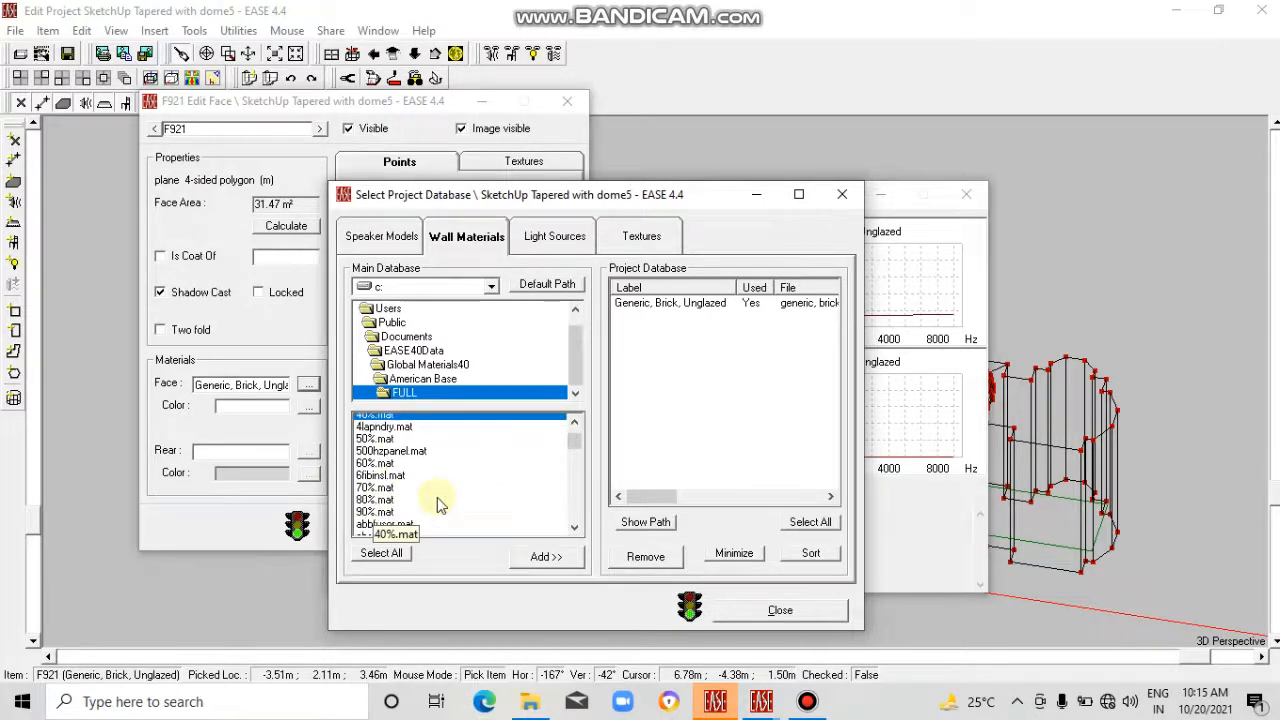
# Scroll down to terrazzo.mat in the FULL list and add it to project wall materials.
pyautogui.scroll(-3)
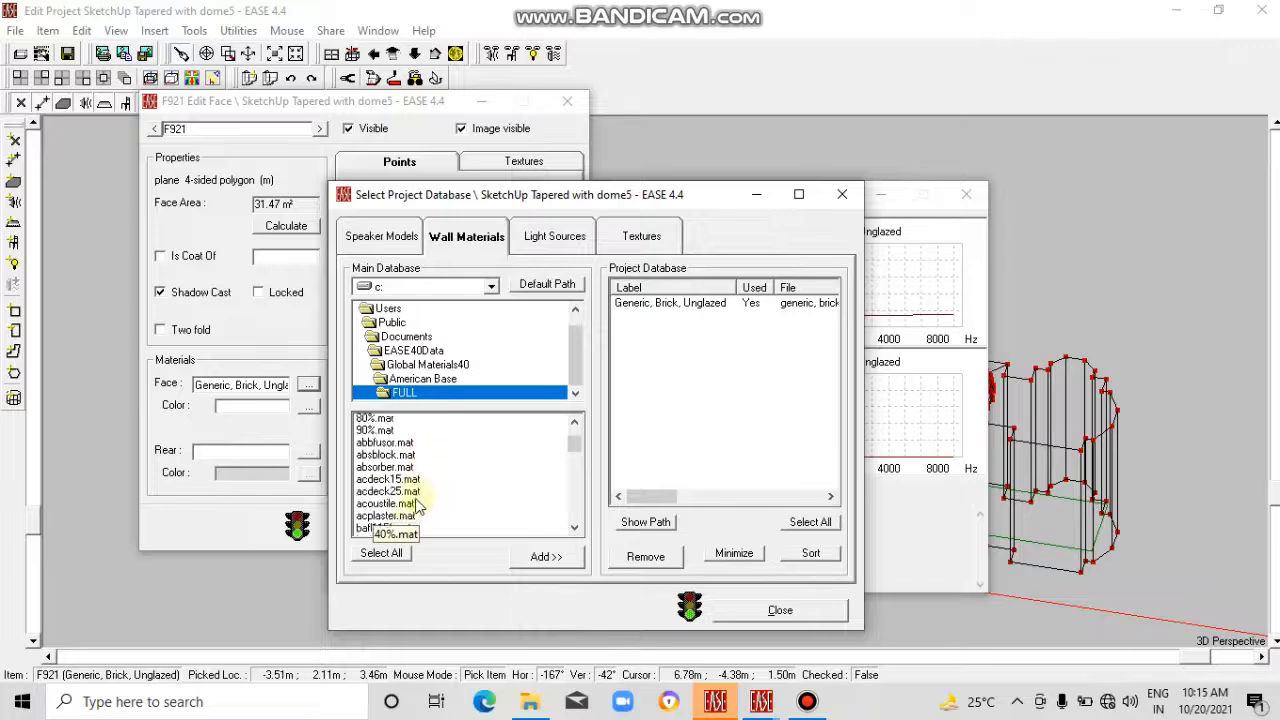
pyautogui.scroll(-3)
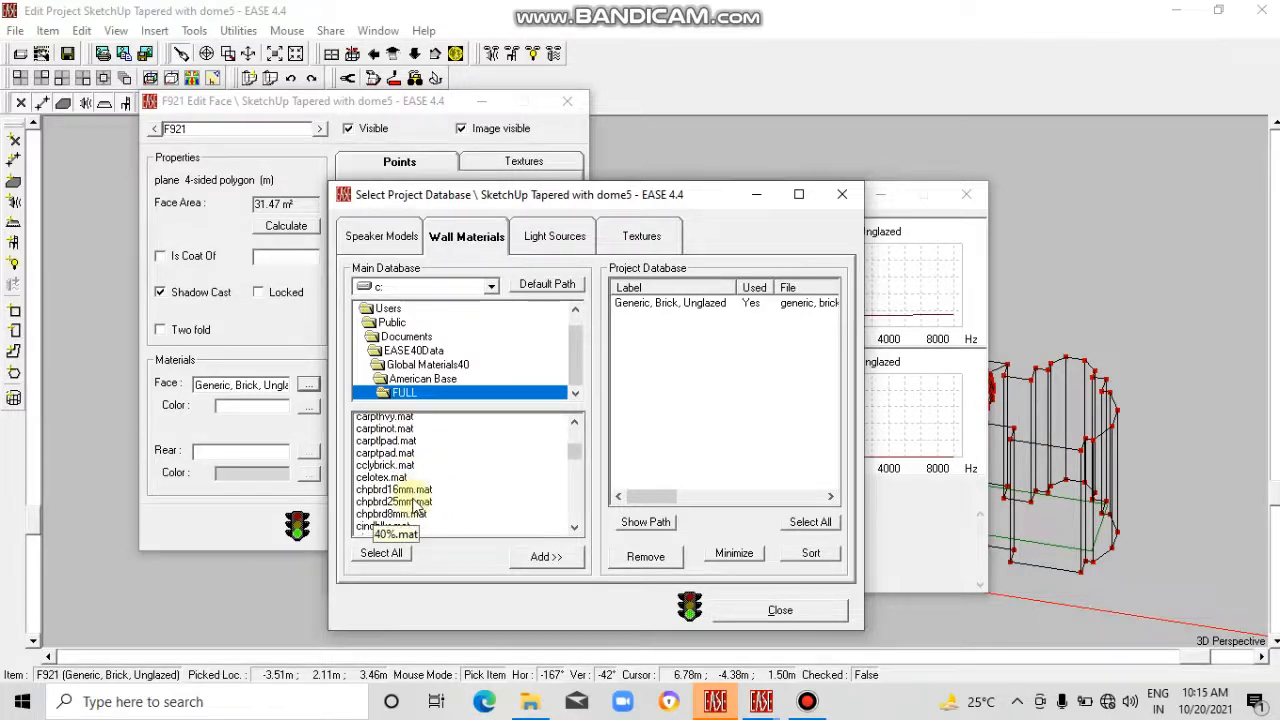
pyautogui.scroll(-3)
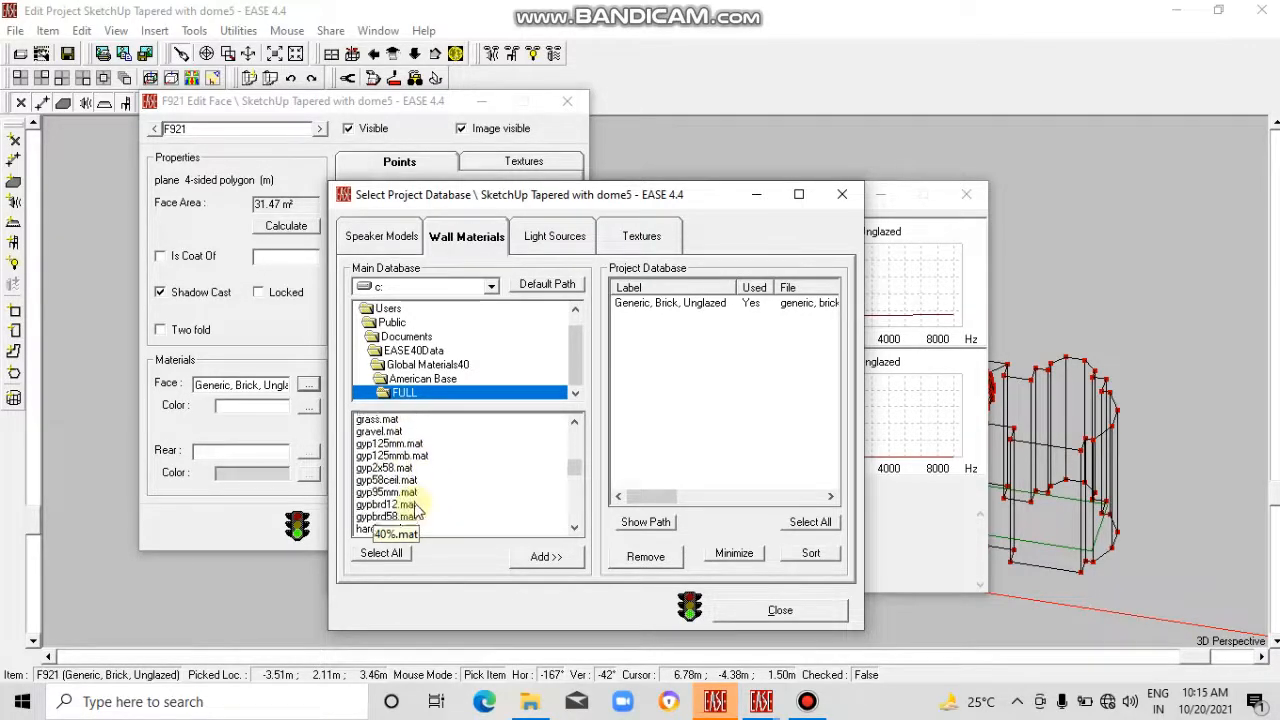
pyautogui.scroll(-3)
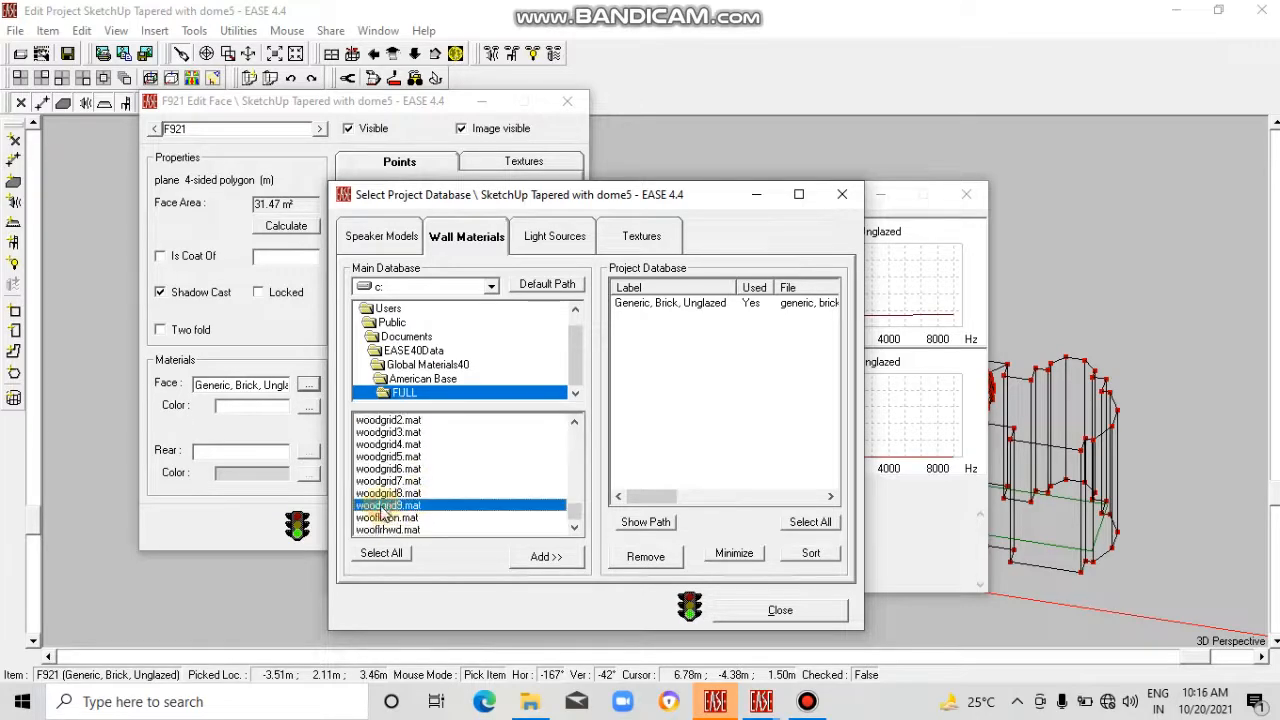
pyautogui.scroll(-3)
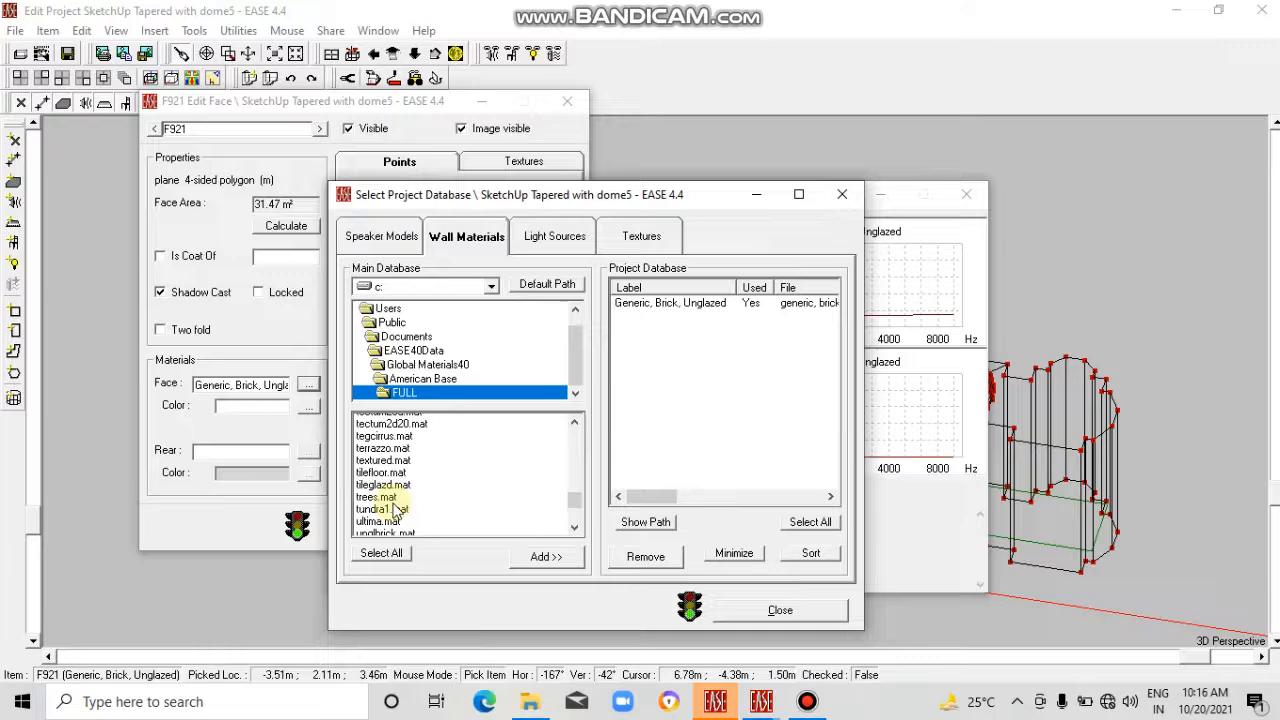
pyautogui.scroll(-3)
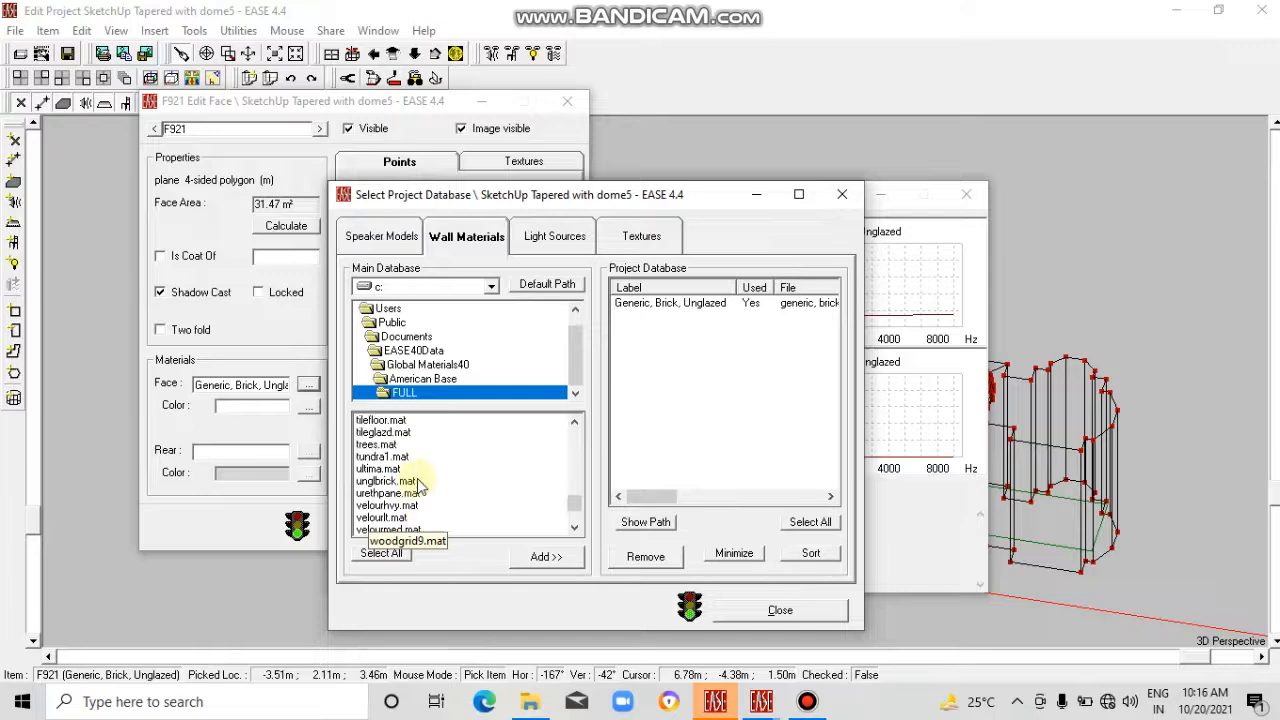
pyautogui.scroll(-3)
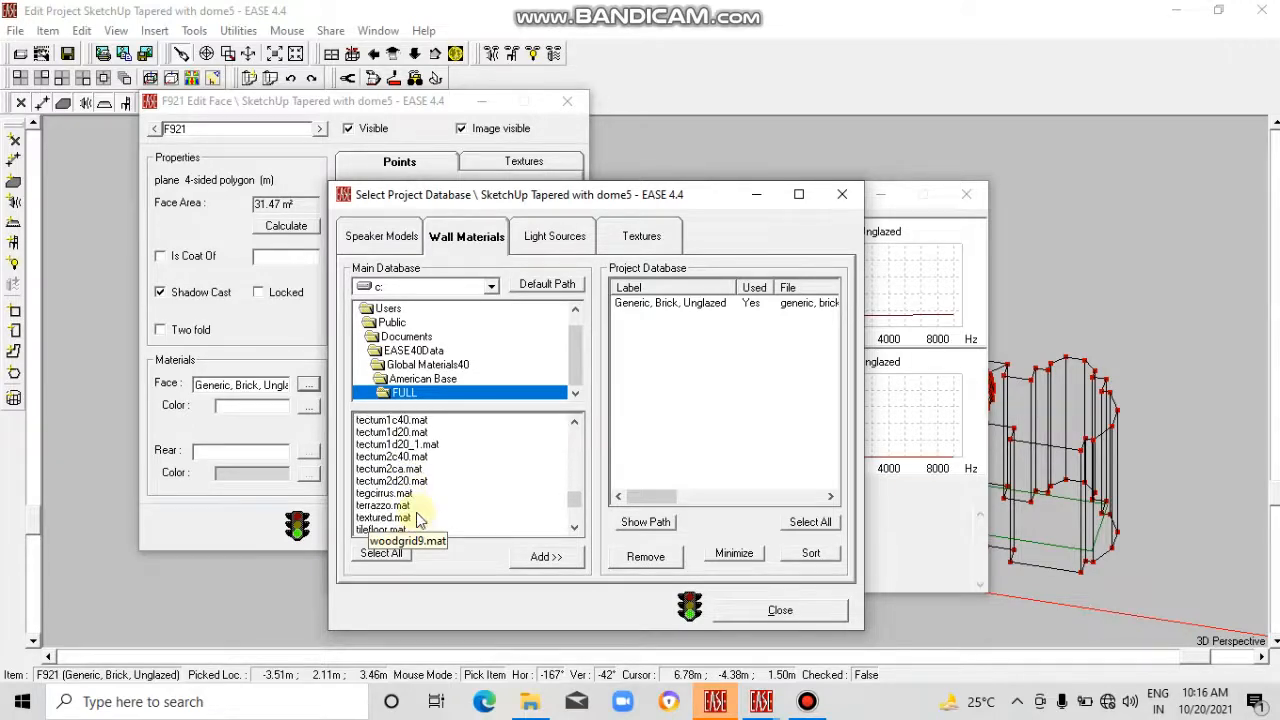
pyautogui.click(382, 505)
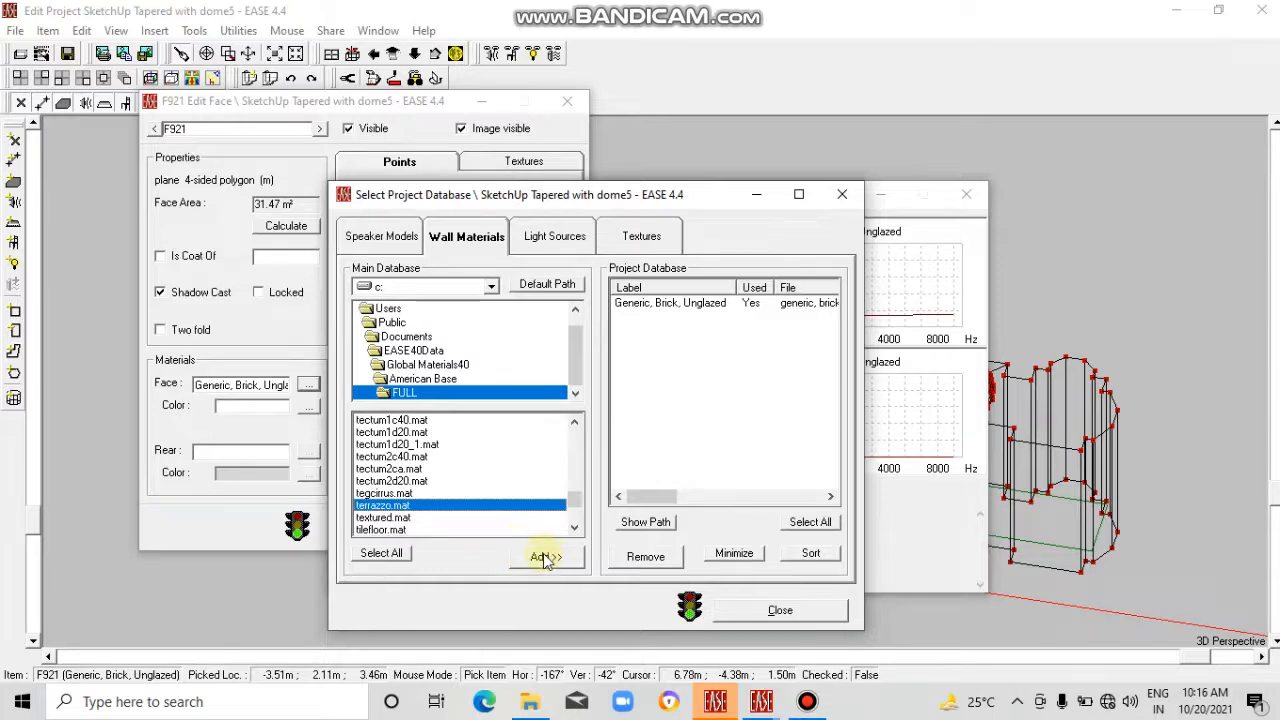
pyautogui.click(546, 557)
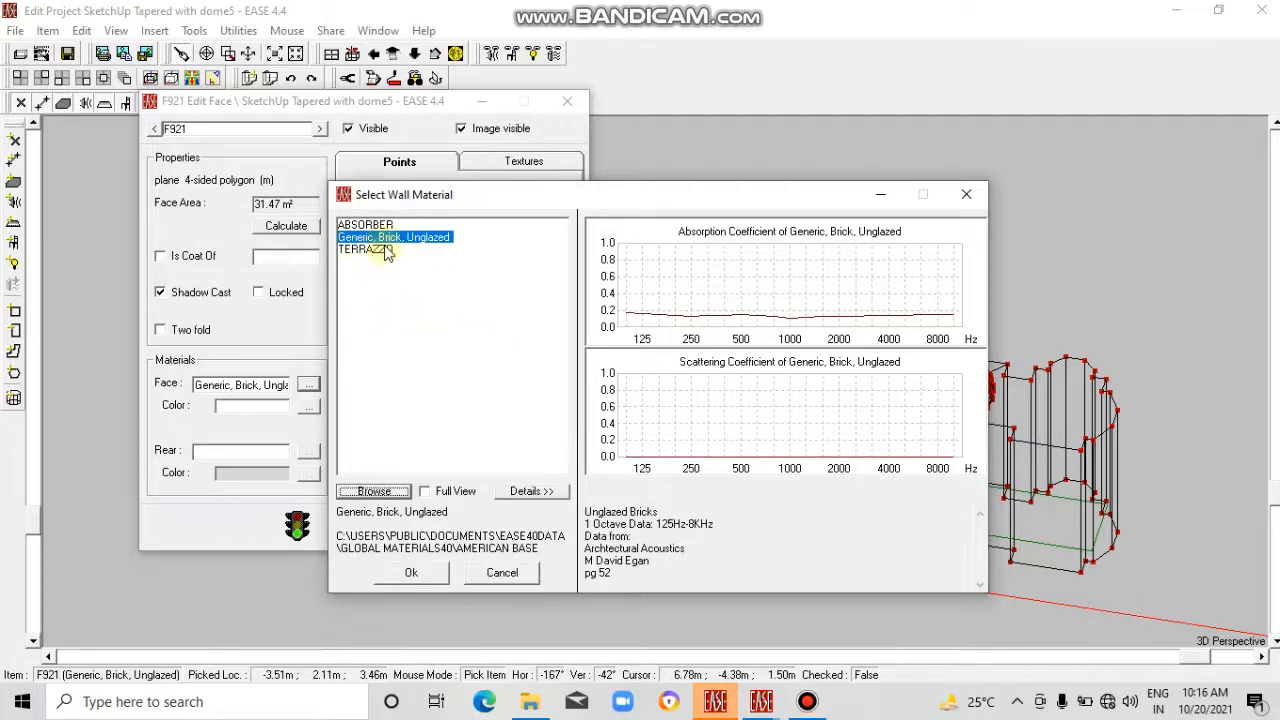
# Select TERRAZZO, toggle its coefficient details off and back on, and accept it.
pyautogui.click(366, 249)
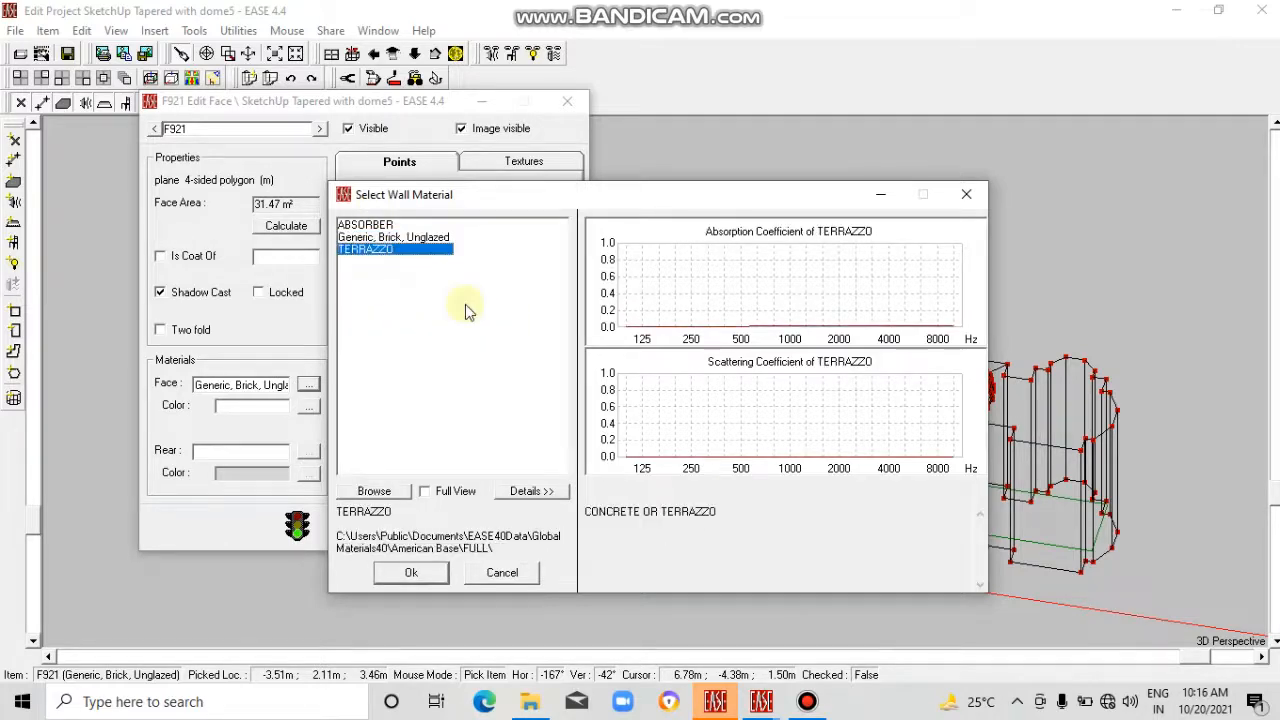
pyautogui.moveTo(760, 312)
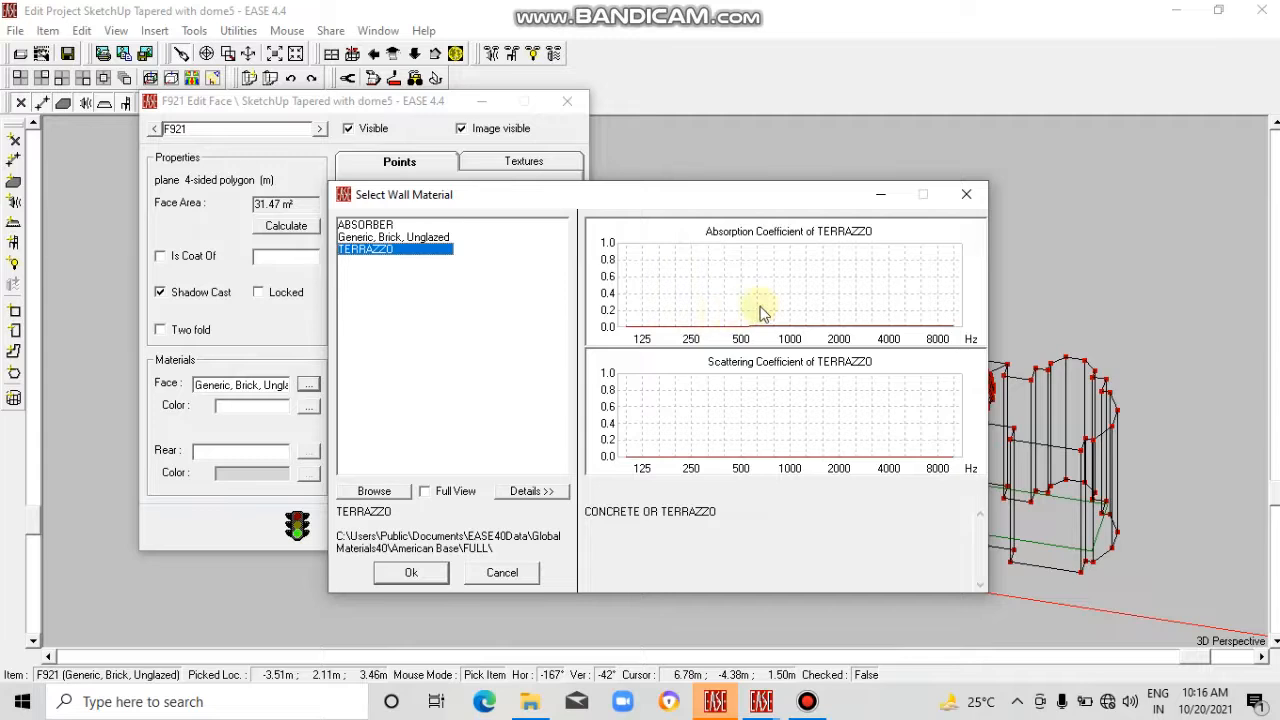
pyautogui.moveTo(672, 357)
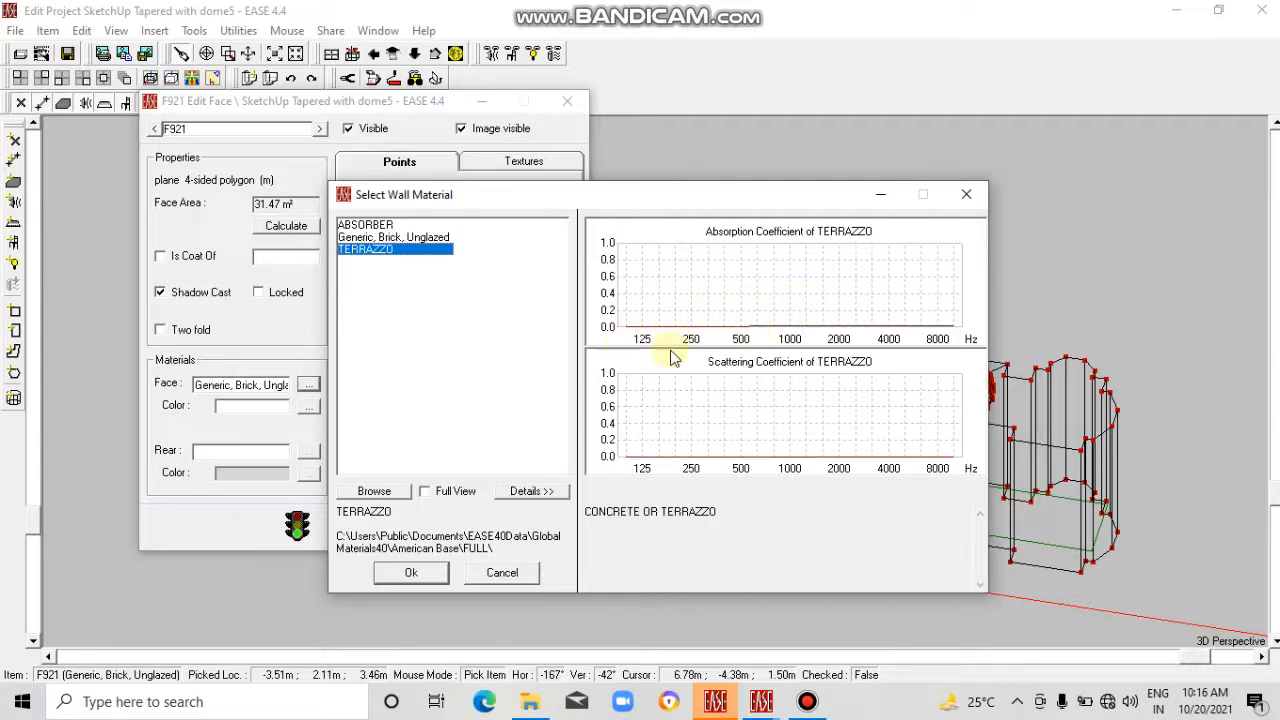
pyautogui.moveTo(665, 465)
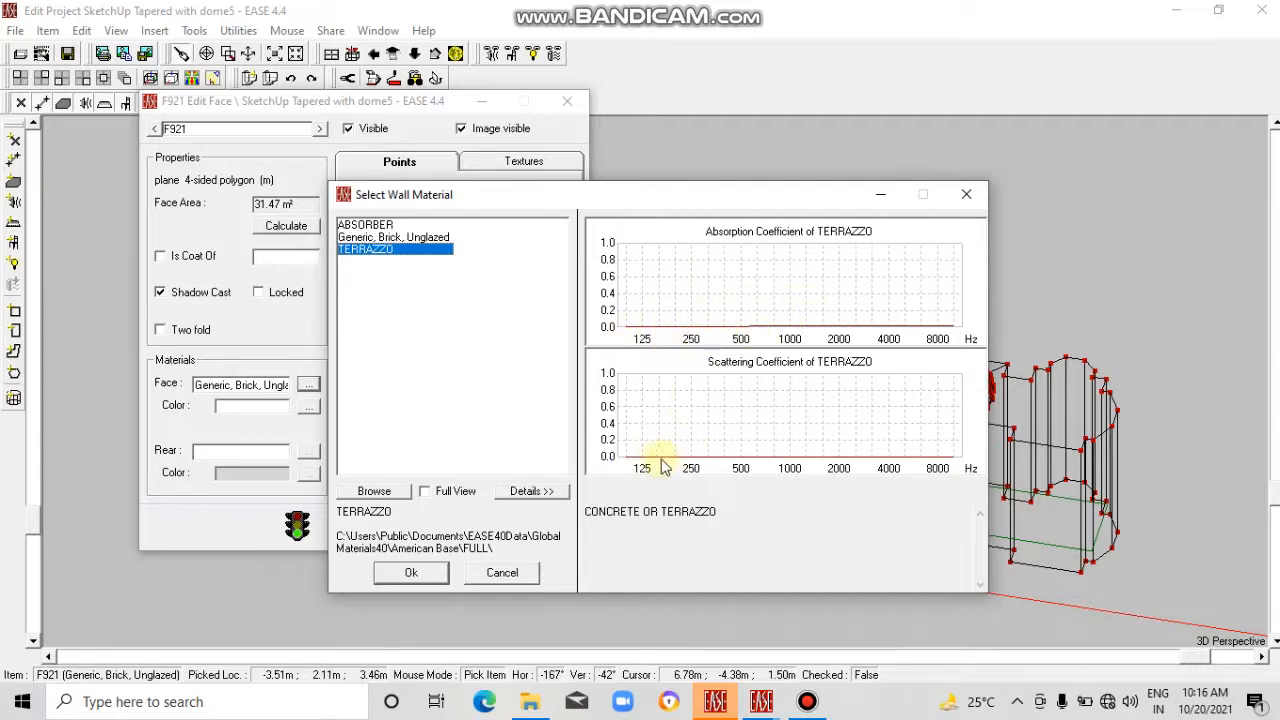
pyautogui.moveTo(648, 467)
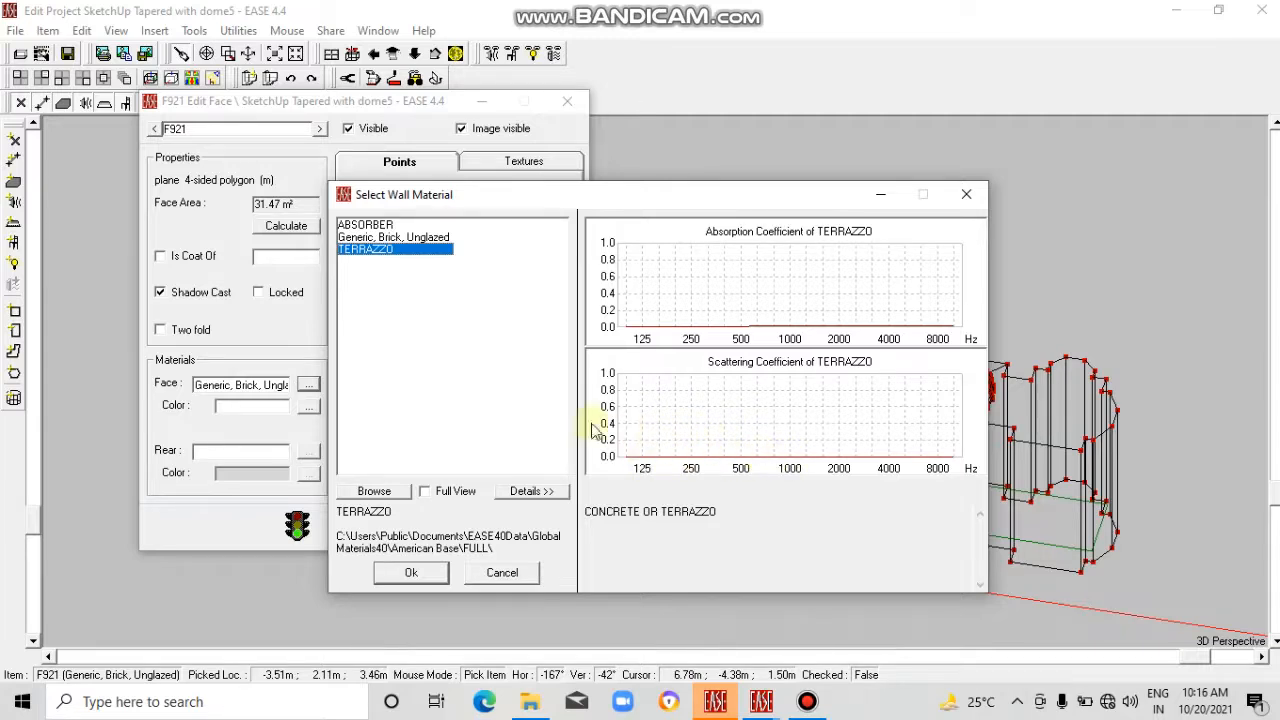
pyautogui.moveTo(447, 362)
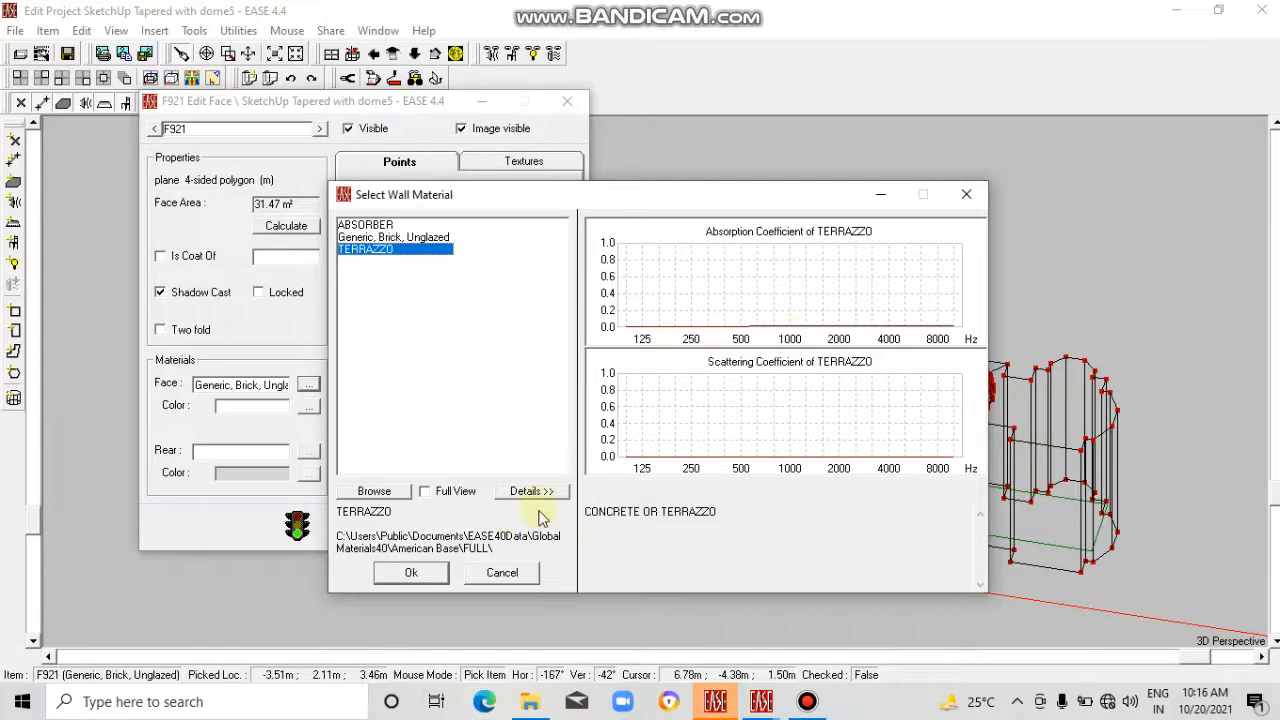
pyautogui.click(530, 491)
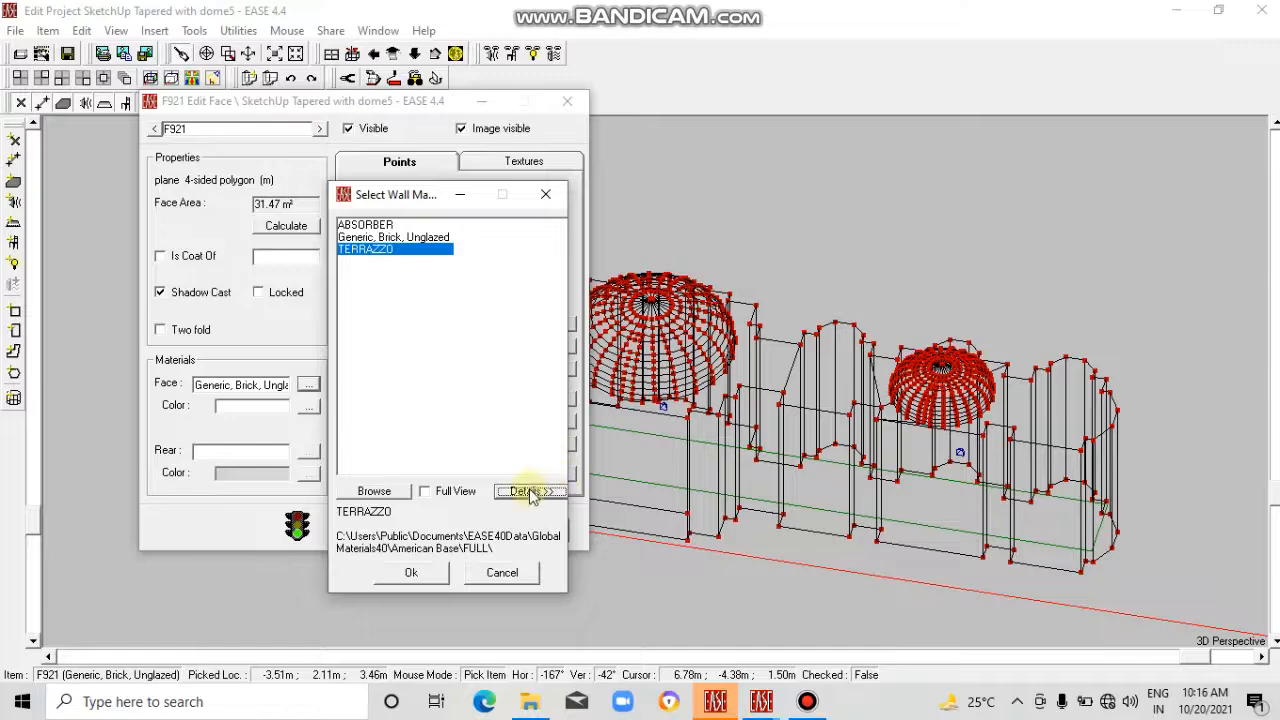
pyautogui.click(531, 491)
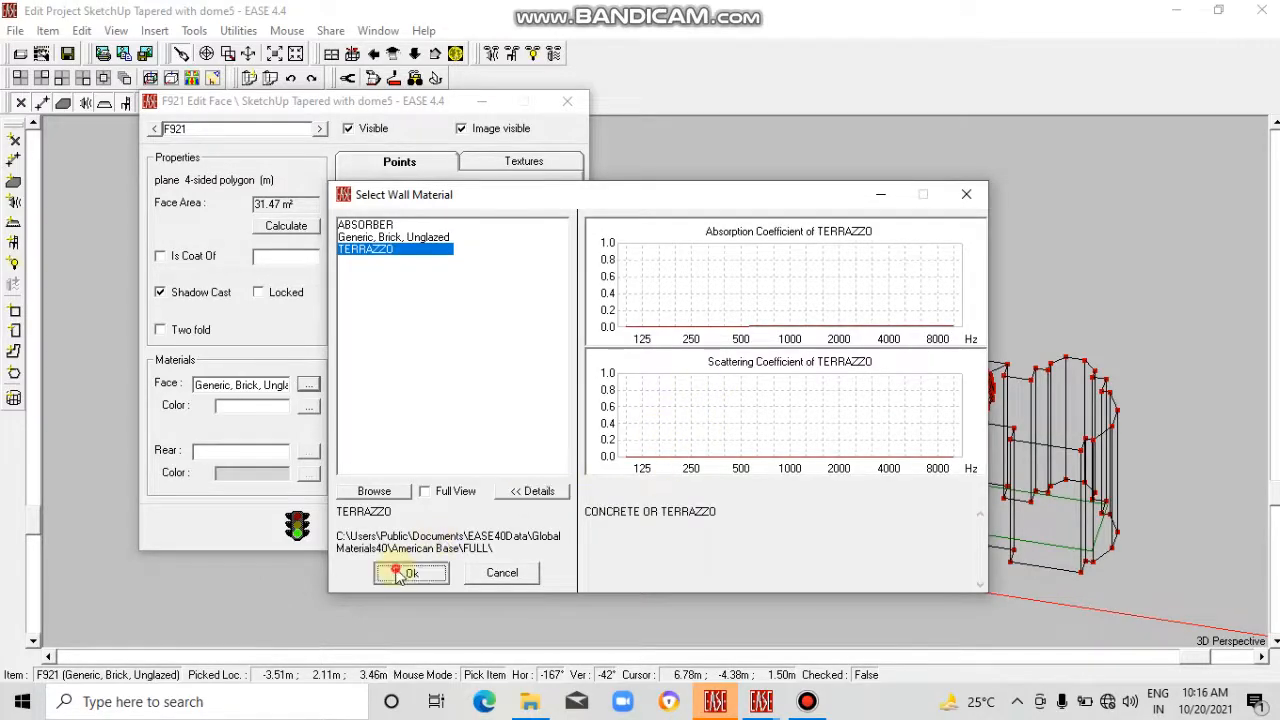
pyautogui.click(410, 572)
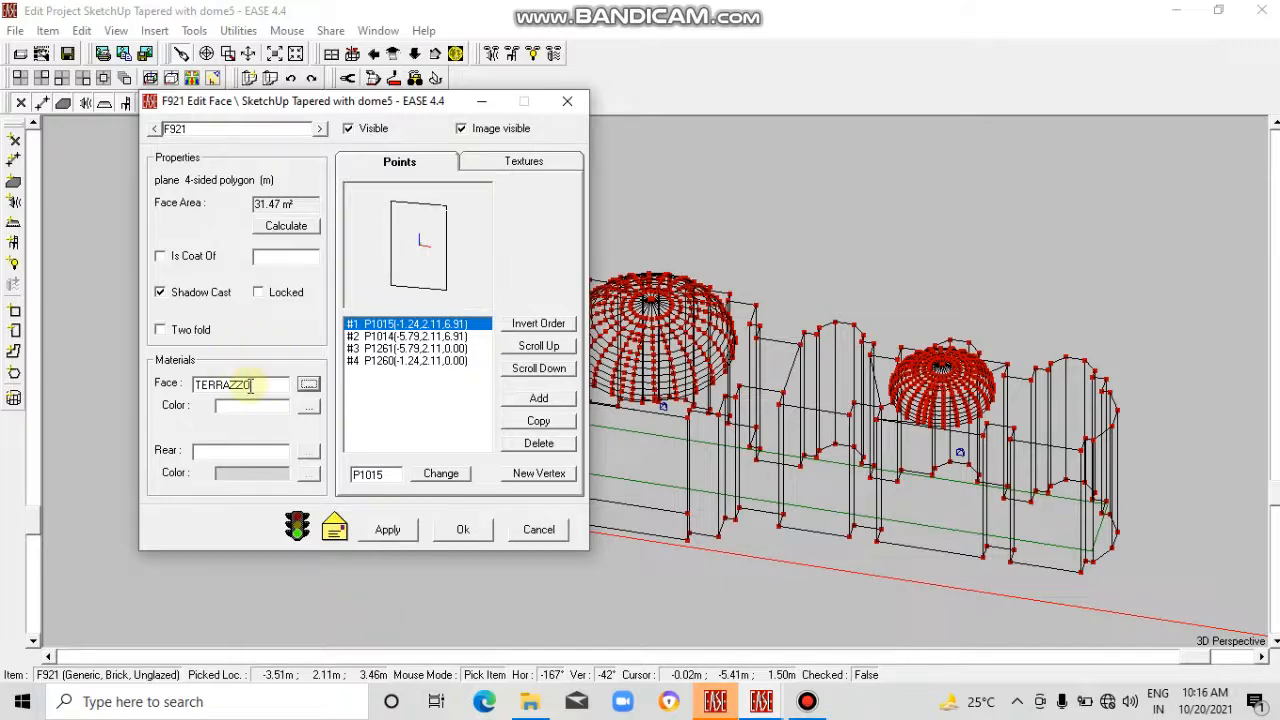
# Apply the TERRAZZO face material and close the F921 Edit Face dialog.
pyautogui.click(462, 529)
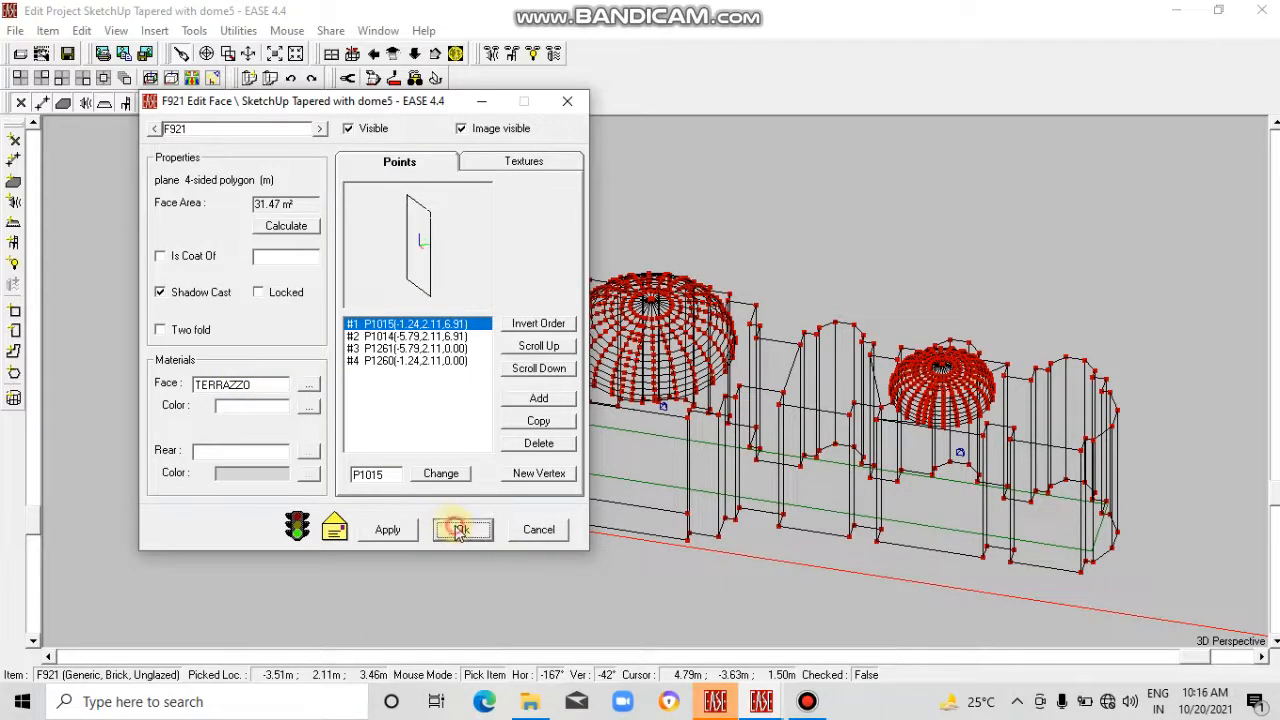
pyautogui.click(461, 529)
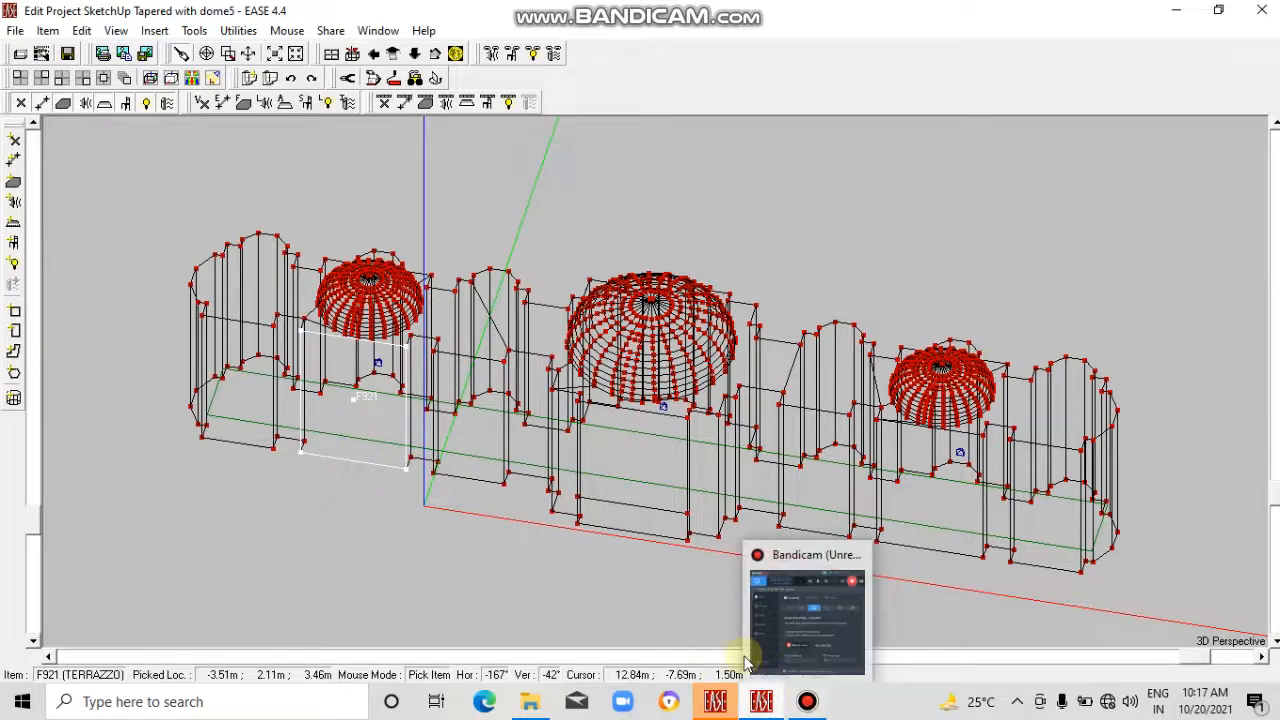
# Bring Bandicam's main window to the front from the taskbar.
pyautogui.click(807, 701)
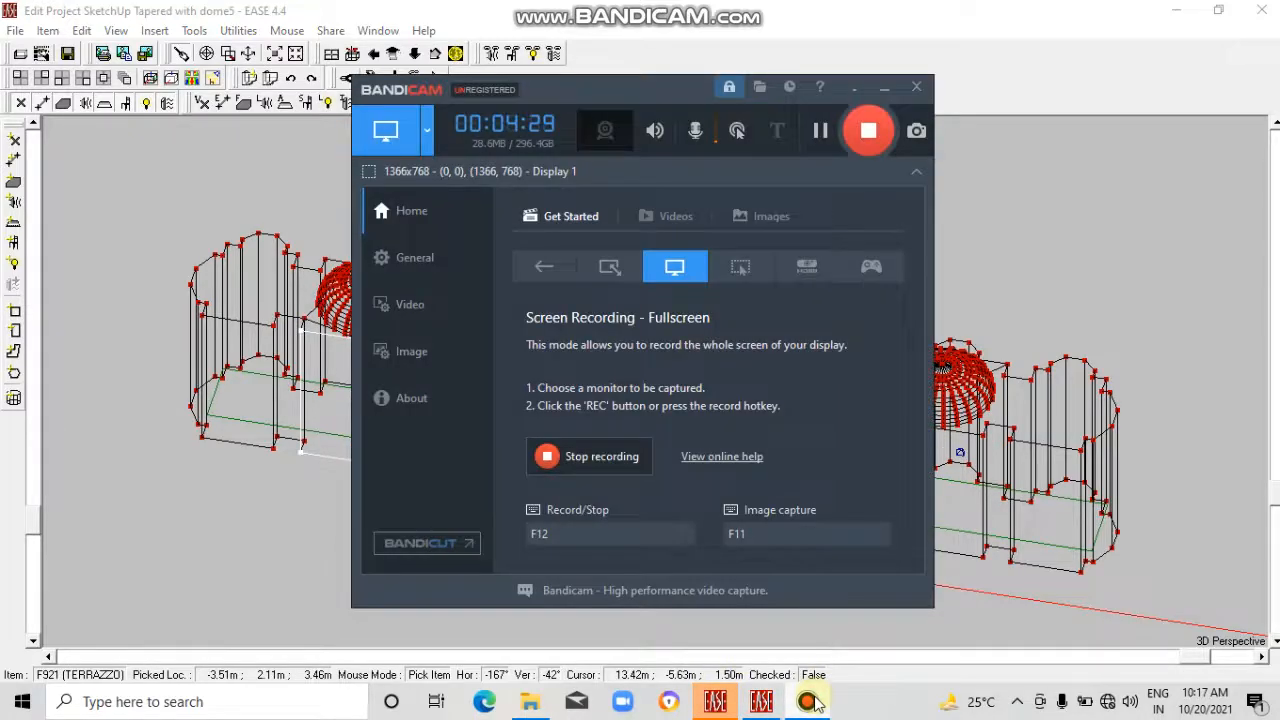
pyautogui.moveTo(658, 378)
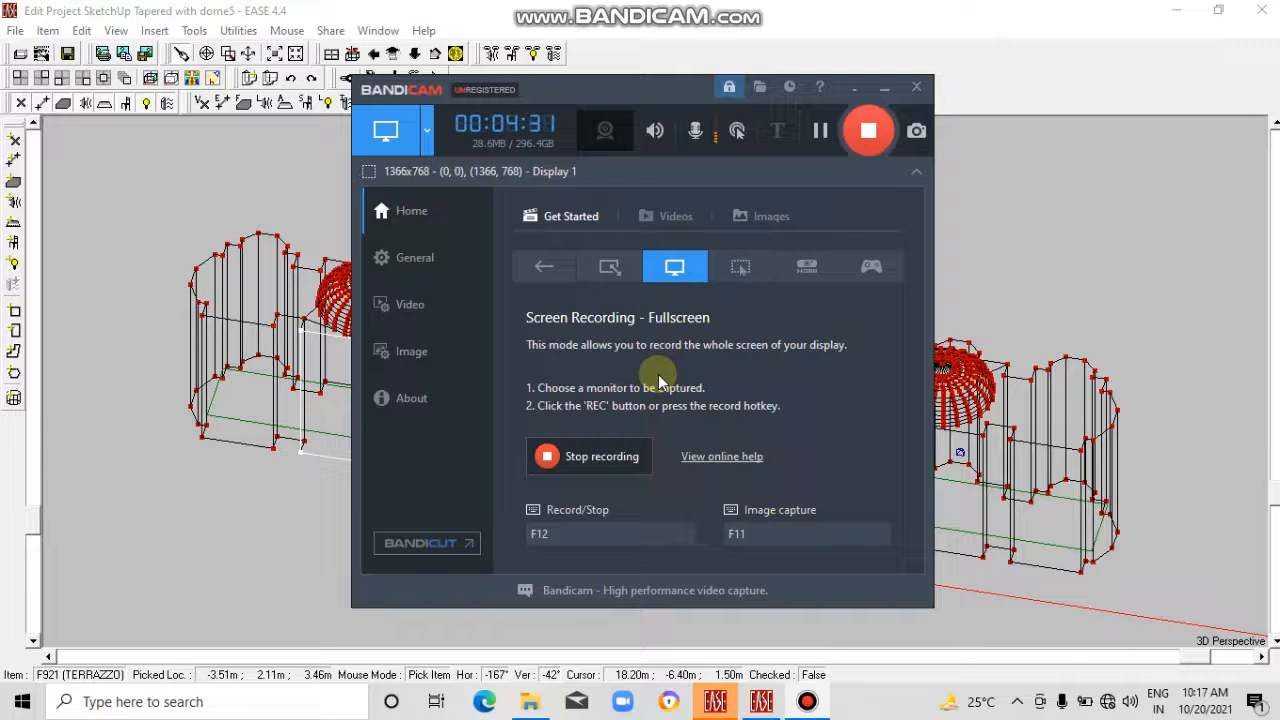
pyautogui.moveTo(605, 456)
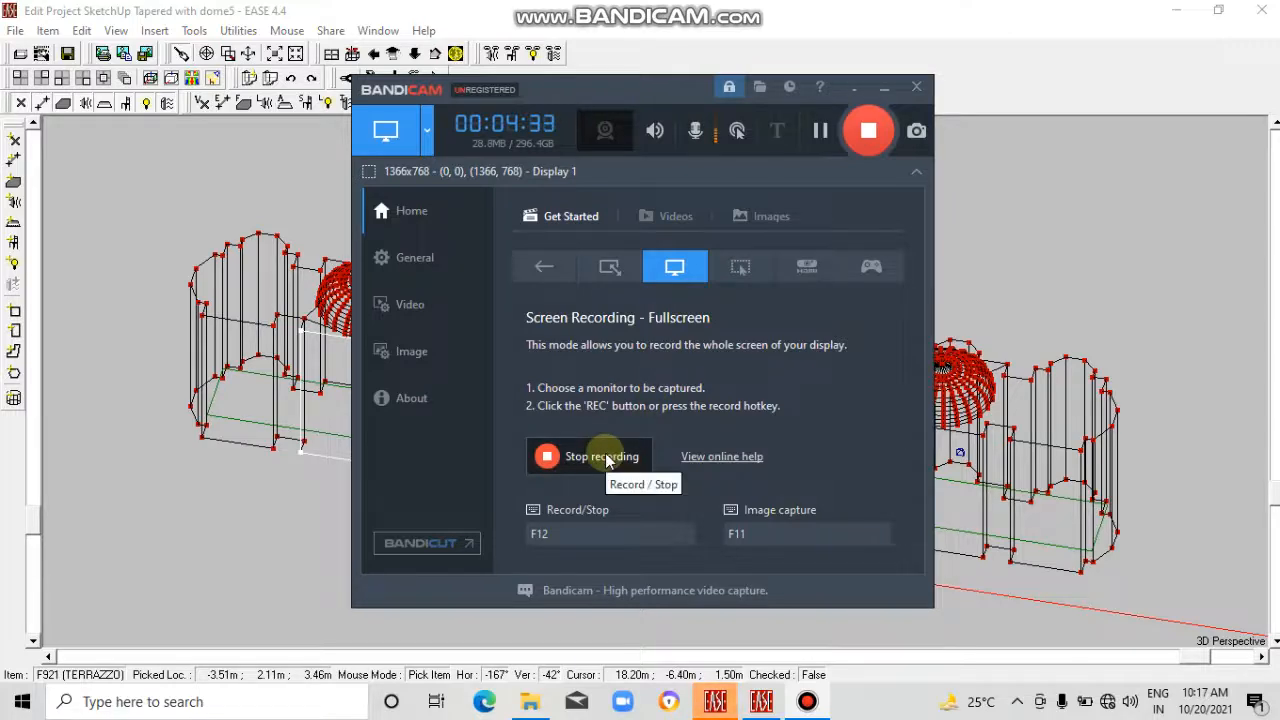